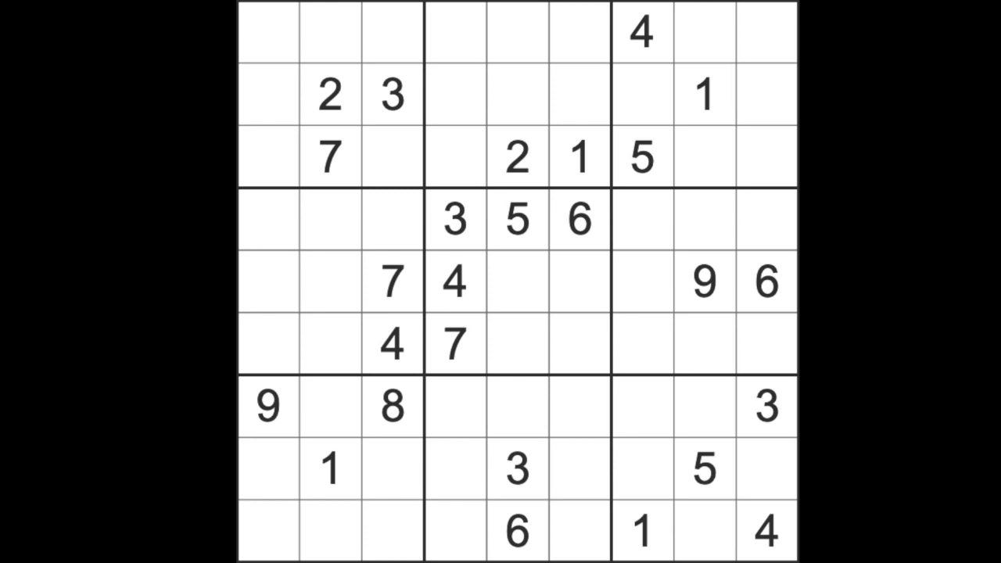
pyautogui.moveTo(720, 143)
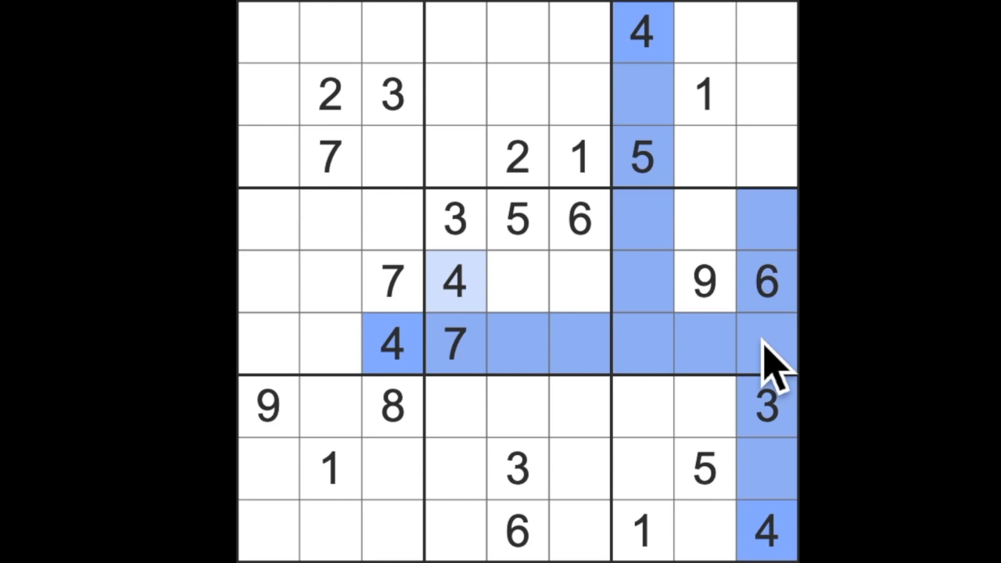
# Place a blue 4 at row 4, column 8 in the middle-right box
pyautogui.click(704, 219)
pyautogui.write('4')
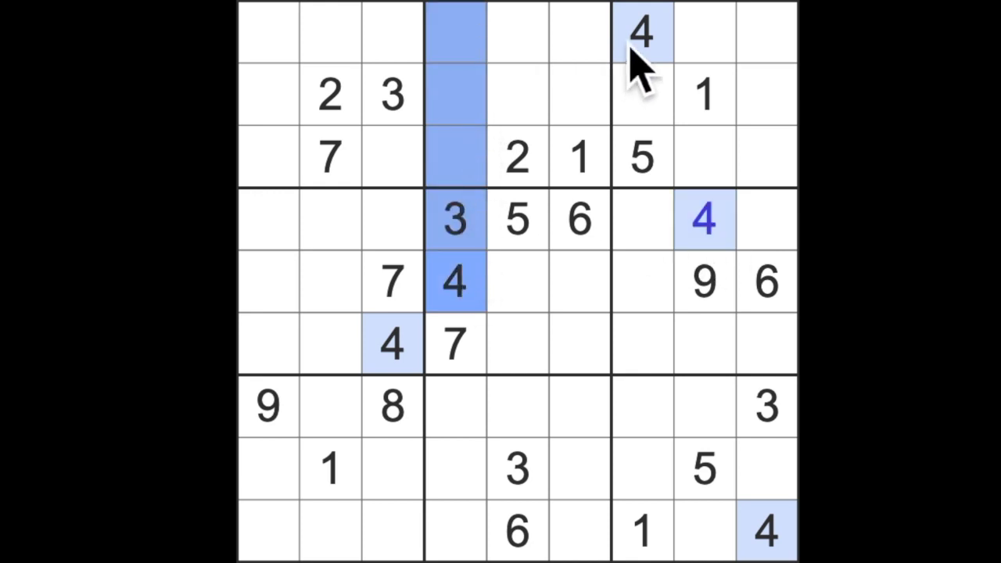
# Check the existing 4s and enter a blue 4 at row 2, column 5
pyautogui.click(516, 94)
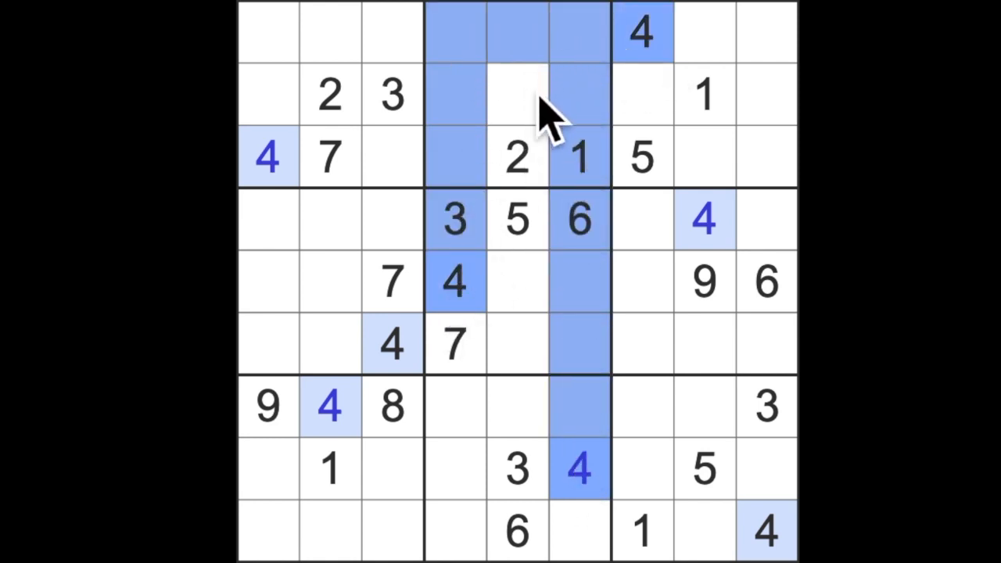
pyautogui.click(516, 94)
pyautogui.write('4')
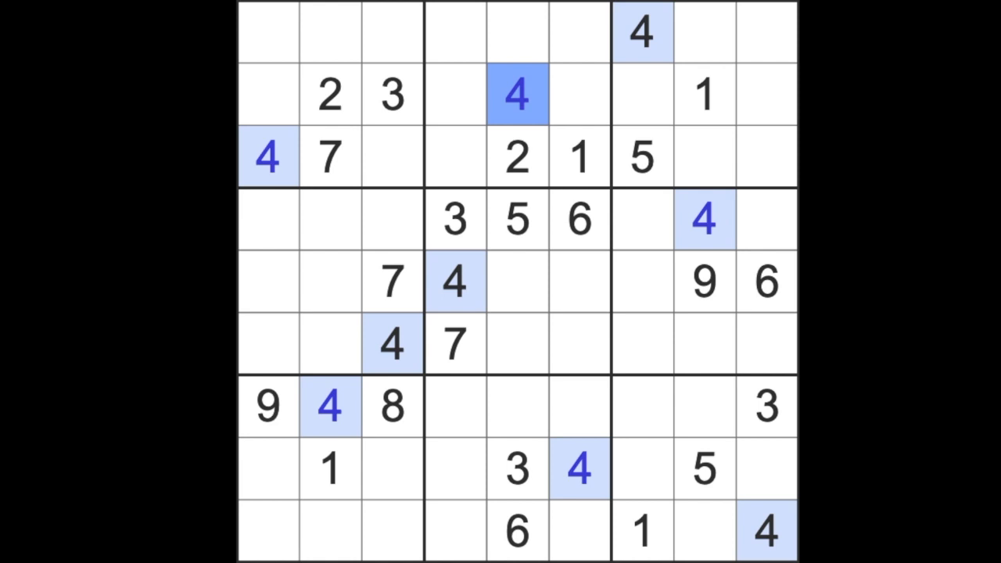
pyautogui.moveTo(664, 188)
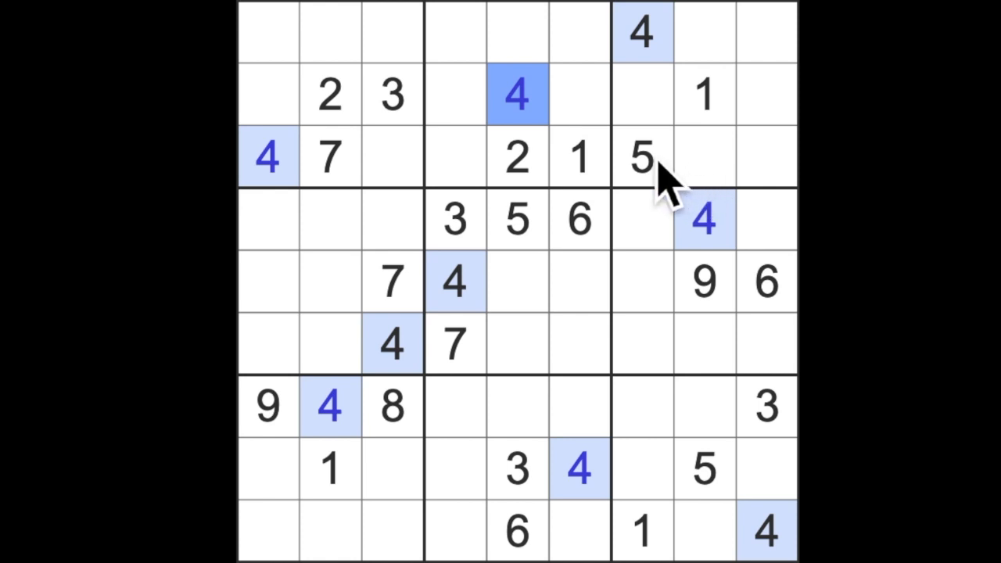
# Compare the 1s and 5s and enter a 1 at row 4, column 9
pyautogui.click(641, 156)
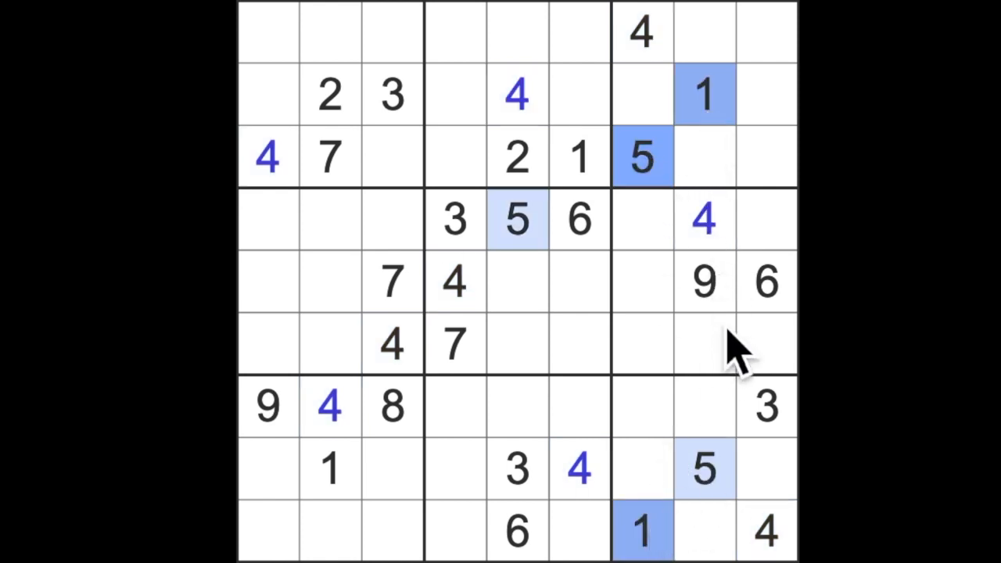
pyautogui.click(517, 219)
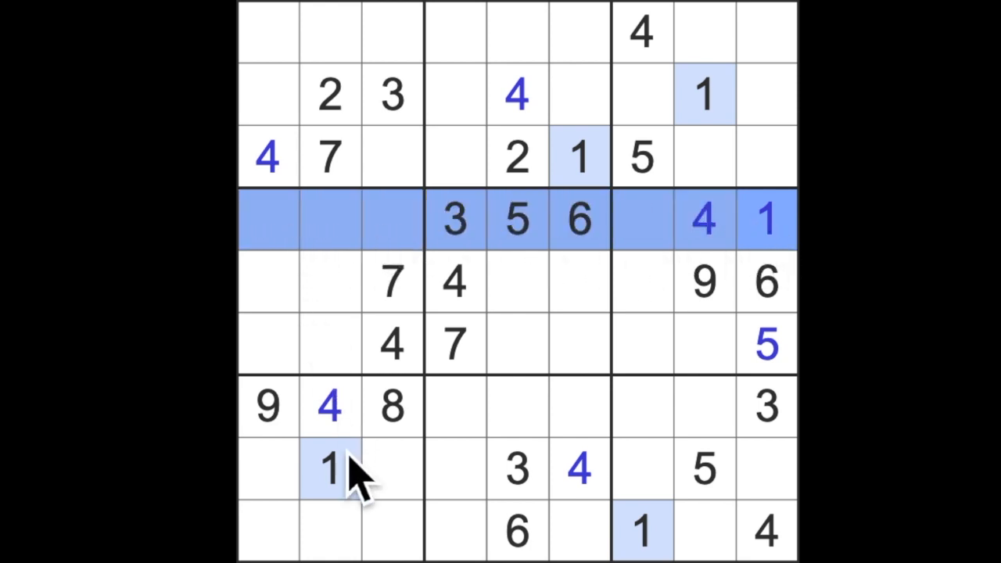
pyautogui.click(328, 156)
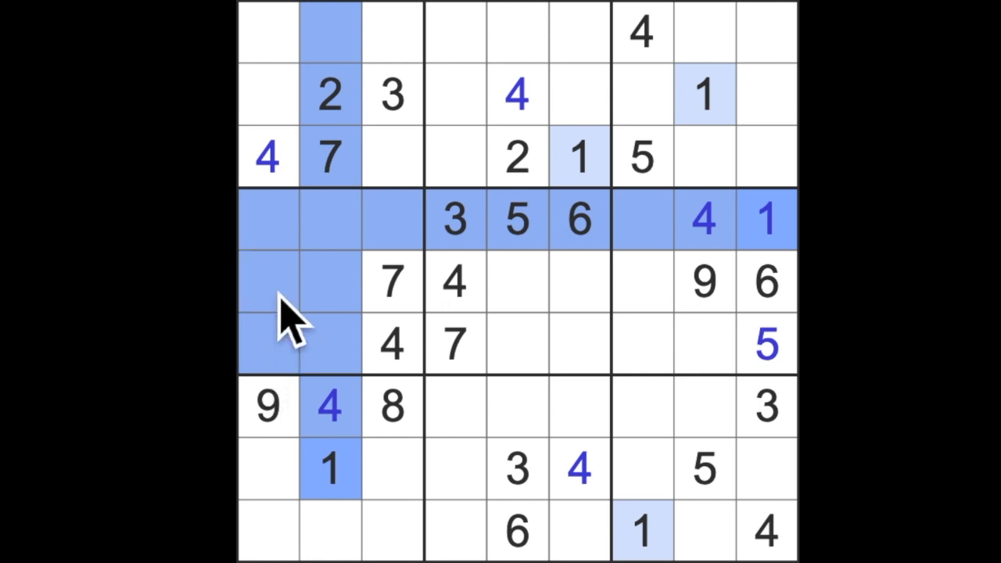
pyautogui.moveTo(291, 235)
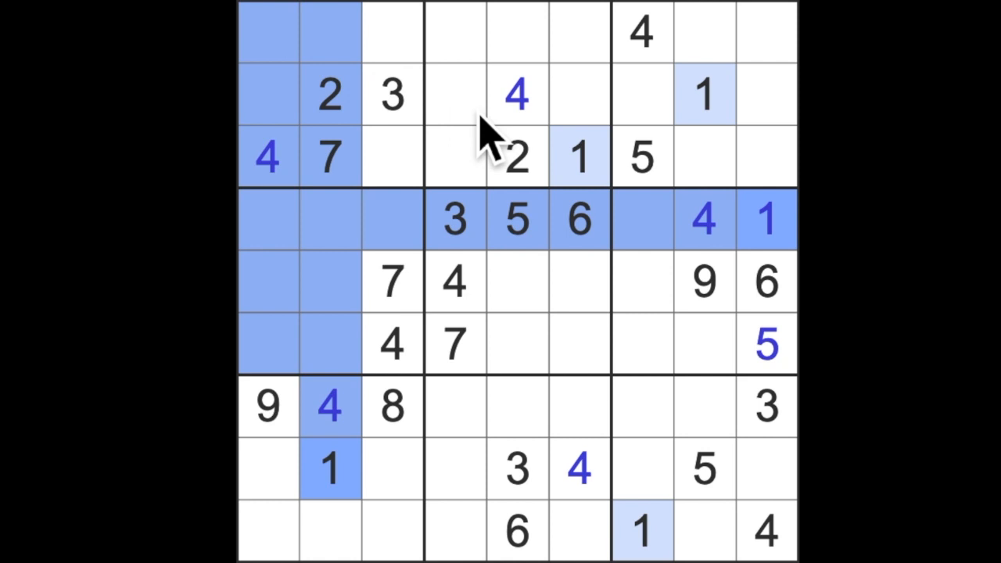
# Enter a 1 at row 1, column 3, then review where the 3s sit
pyautogui.click(391, 31)
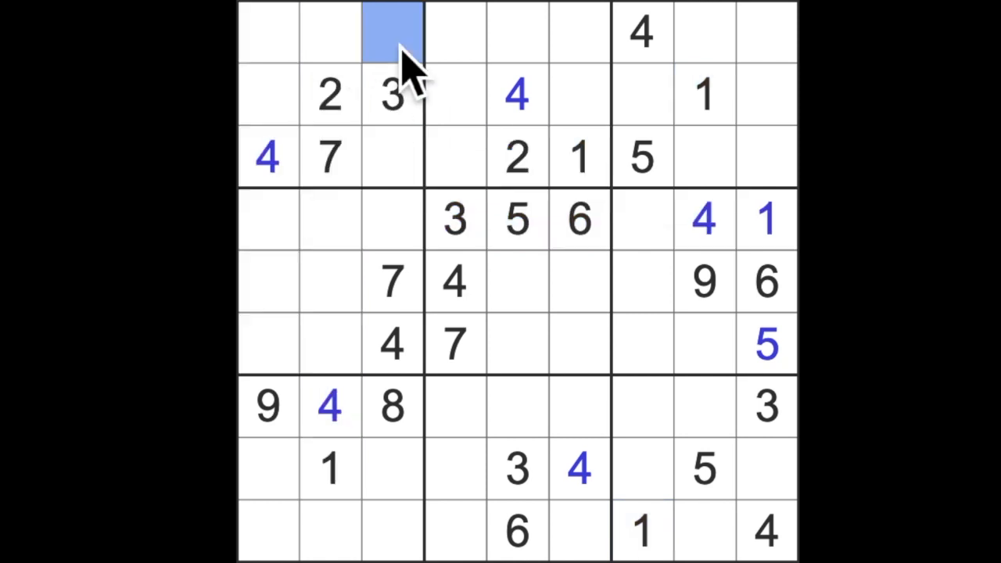
pyautogui.write('1')
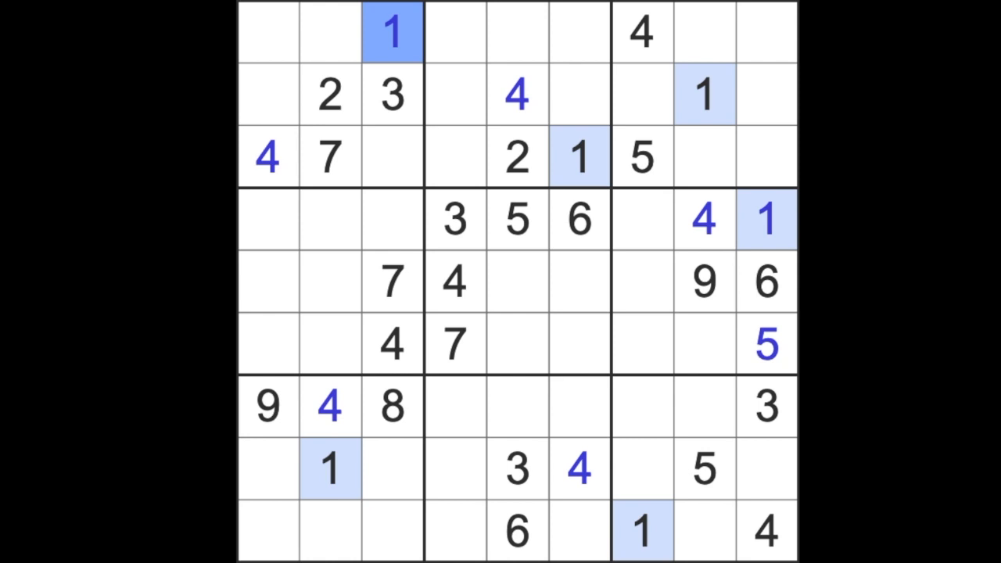
pyautogui.click(516, 32)
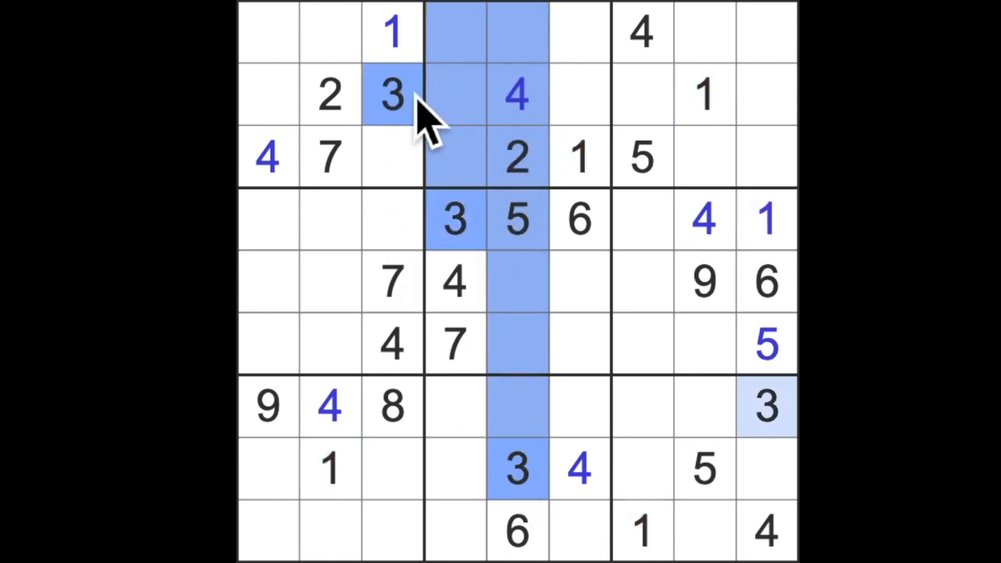
# Enter blue 3s at row 1 column 6 and row 3 column 8
pyautogui.click(579, 31)
pyautogui.write('3')
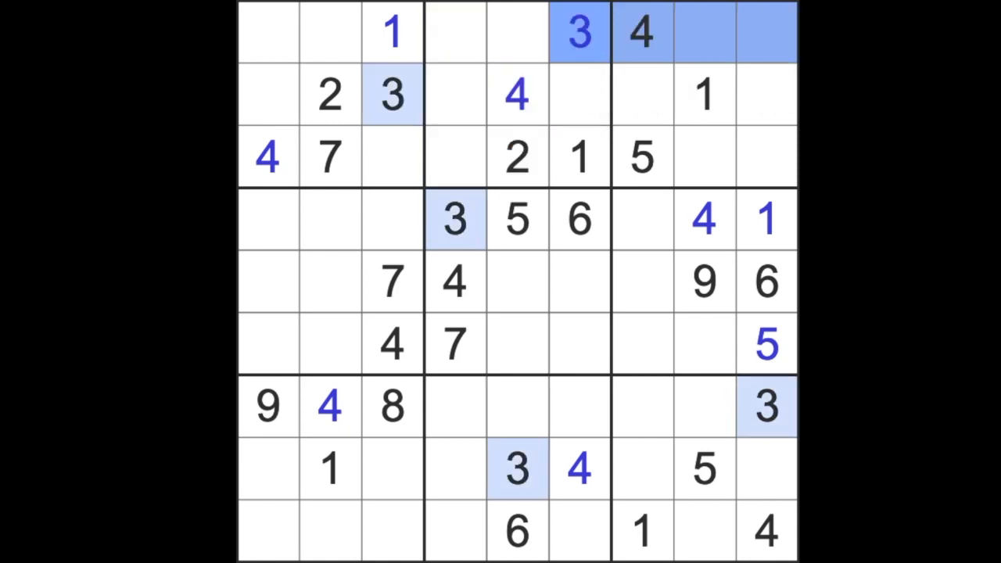
pyautogui.click(766, 157)
pyautogui.write('3')
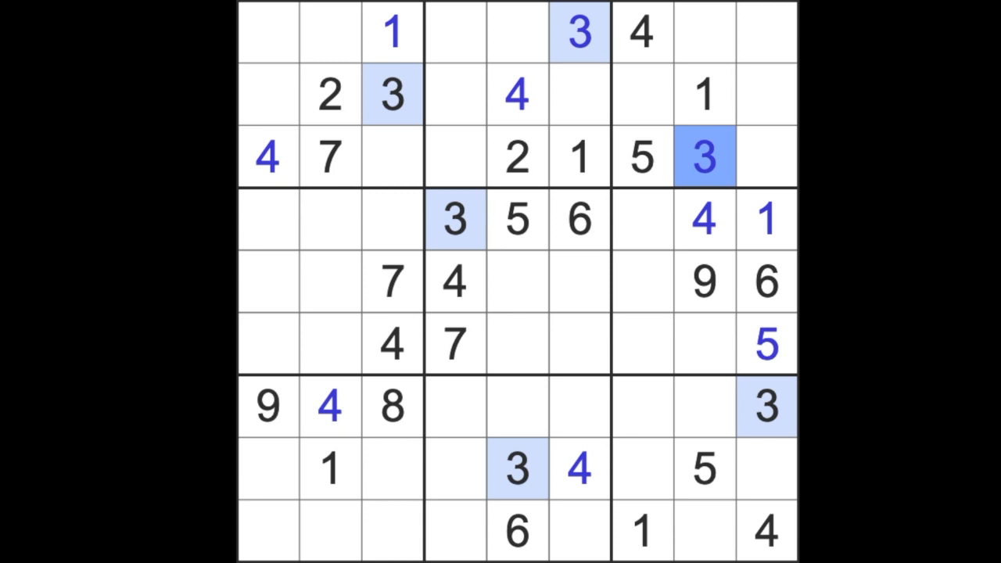
# Highlight the 1s and enter a blue 1 at row 7, column 4
pyautogui.click(767, 219)
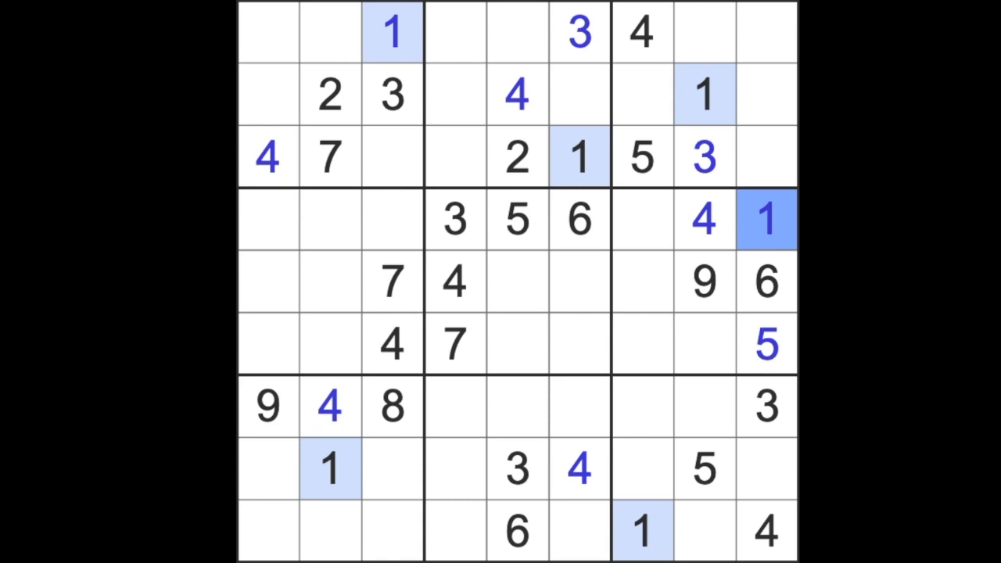
pyautogui.moveTo(607, 216)
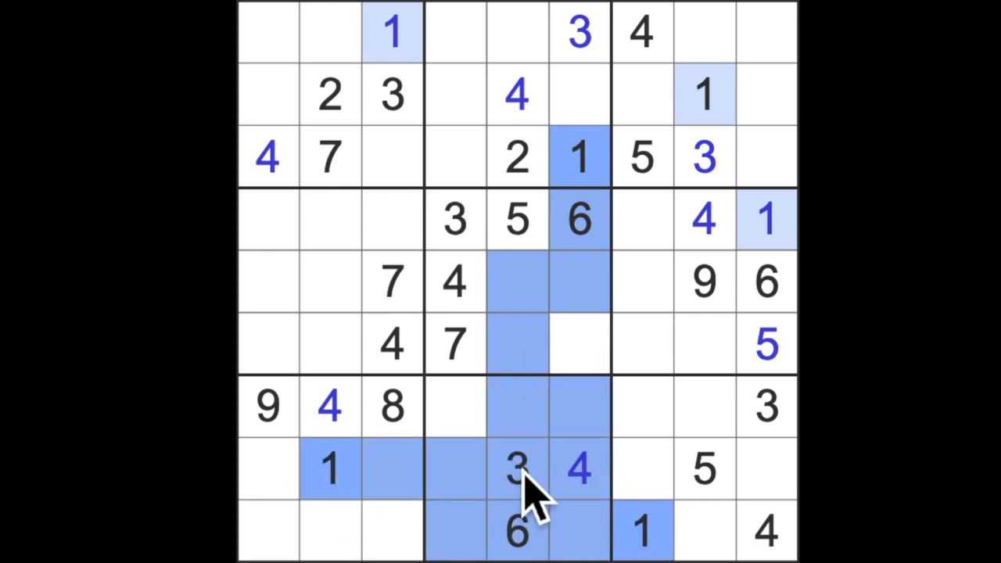
pyautogui.click(453, 407)
pyautogui.write('1')
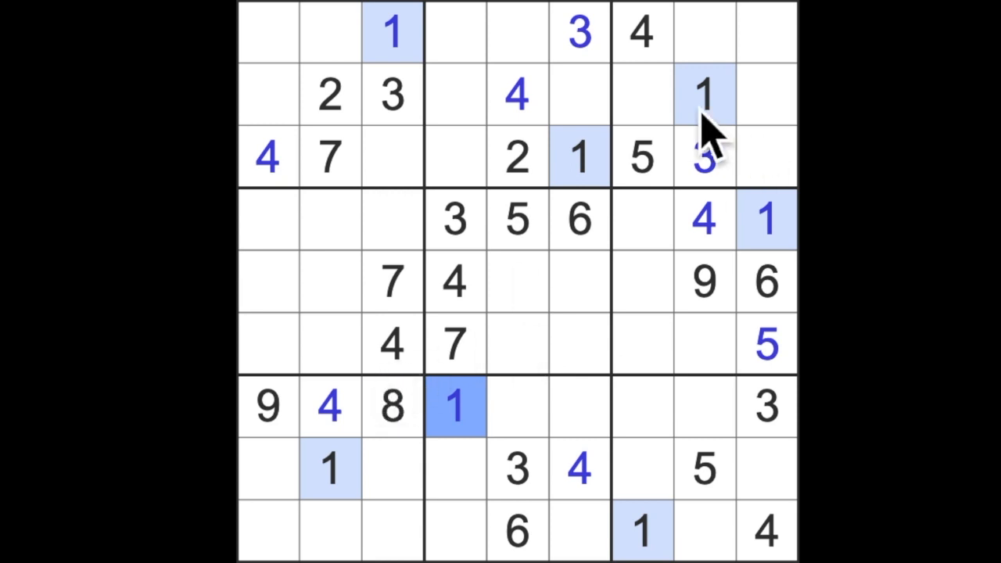
pyautogui.click(328, 94)
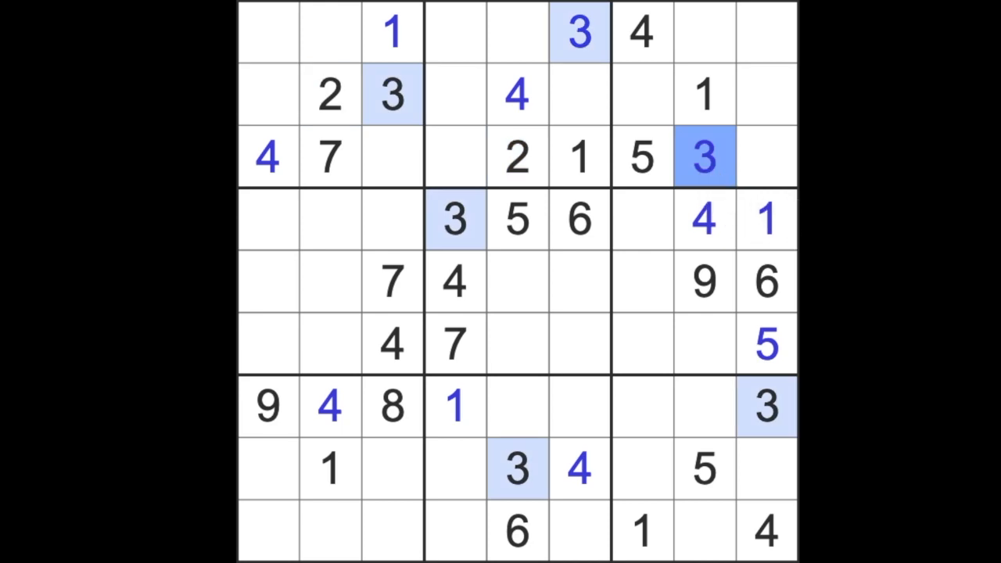
pyautogui.moveTo(767, 235)
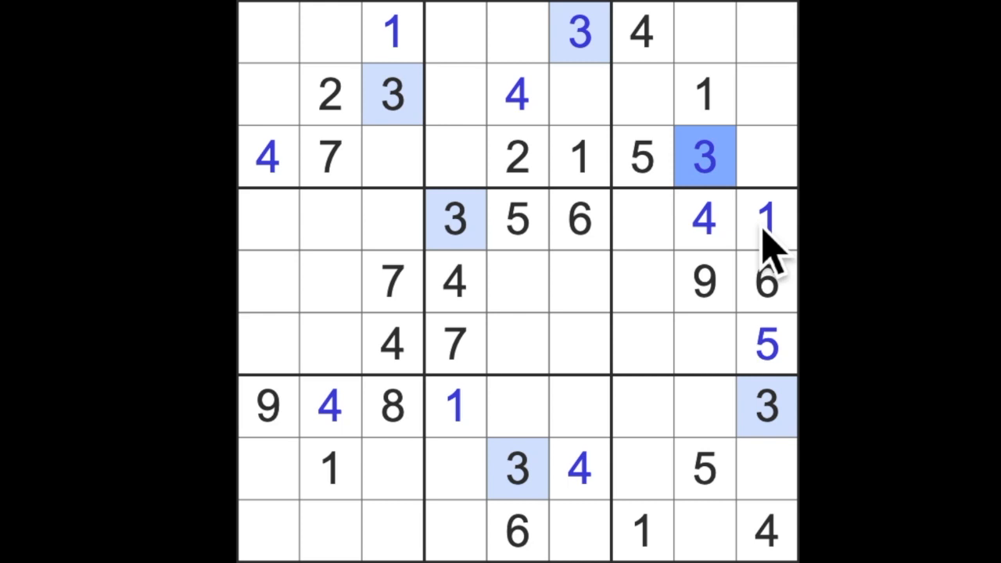
pyautogui.moveTo(738, 250)
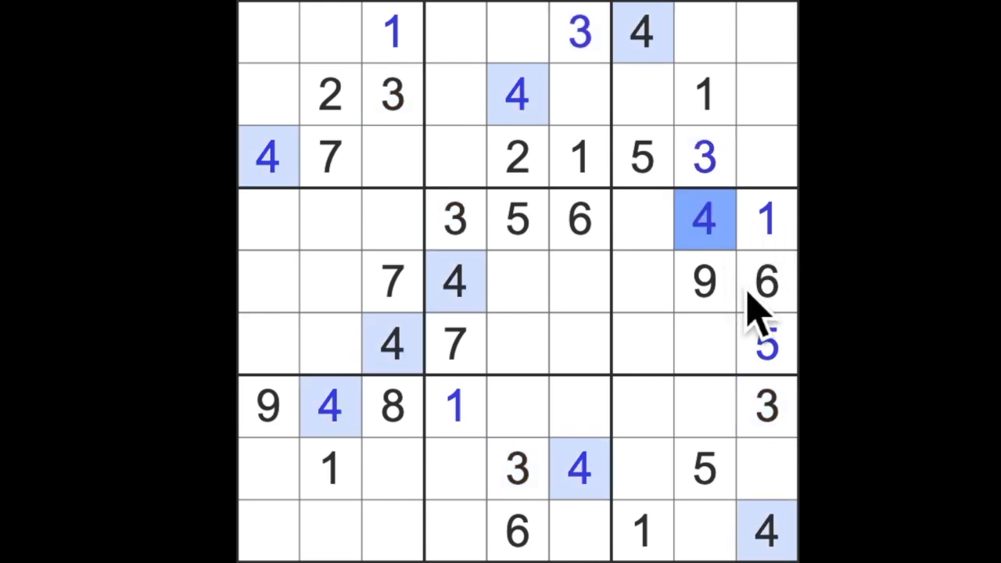
# Highlight the 5s and enter a blue 5 at row 7, column 6
pyautogui.click(765, 344)
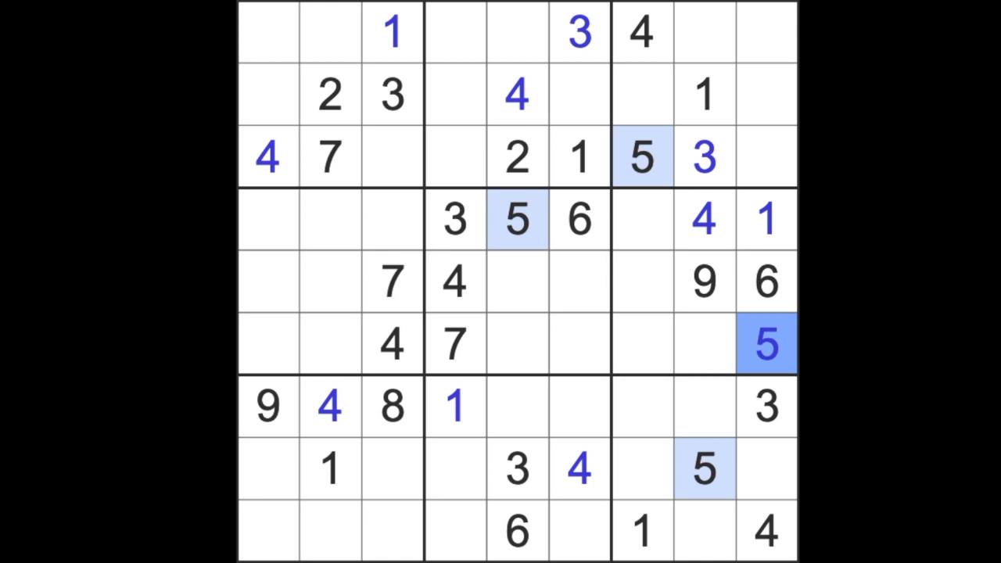
pyautogui.moveTo(532, 211)
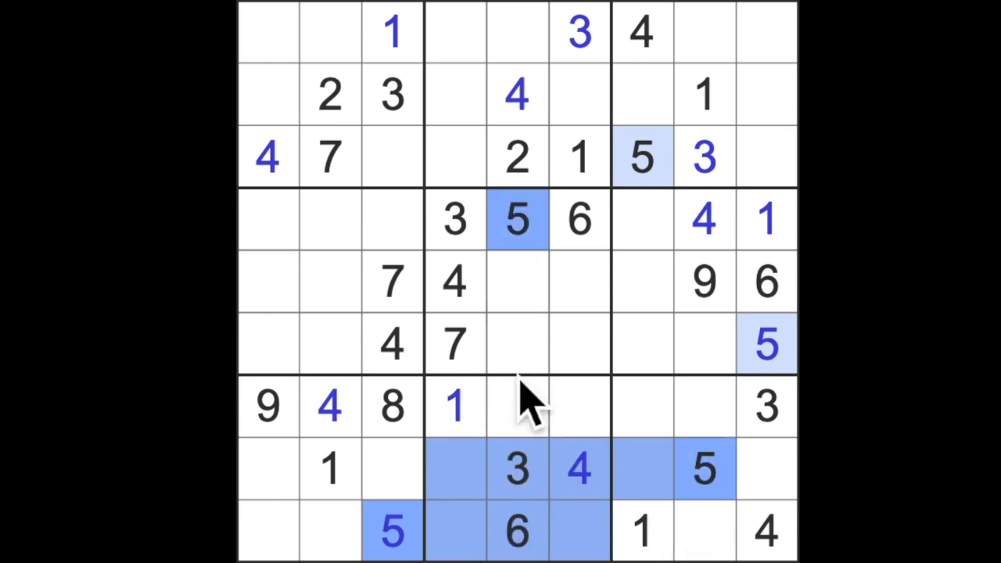
pyautogui.click(578, 407)
pyautogui.write('5')
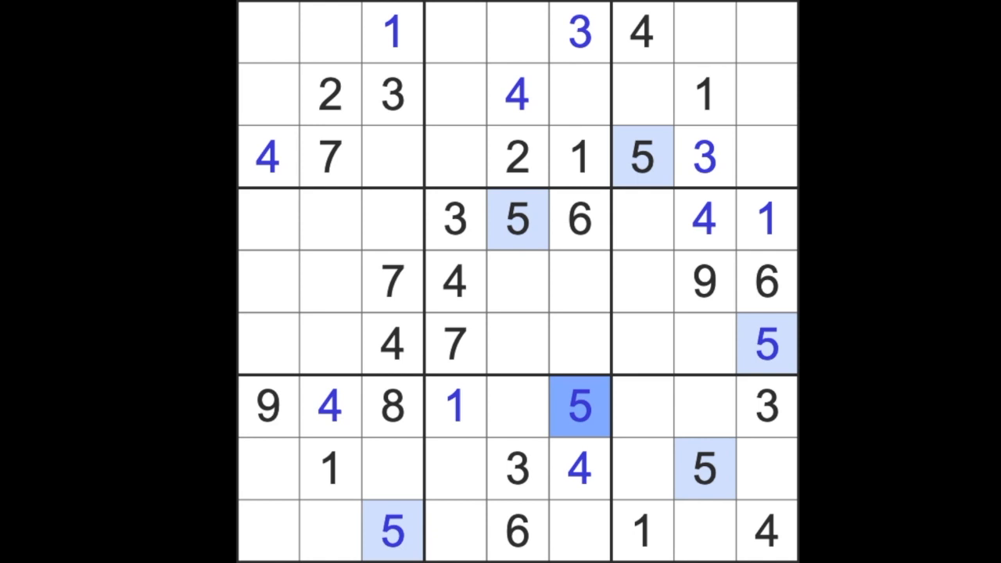
pyautogui.click(516, 530)
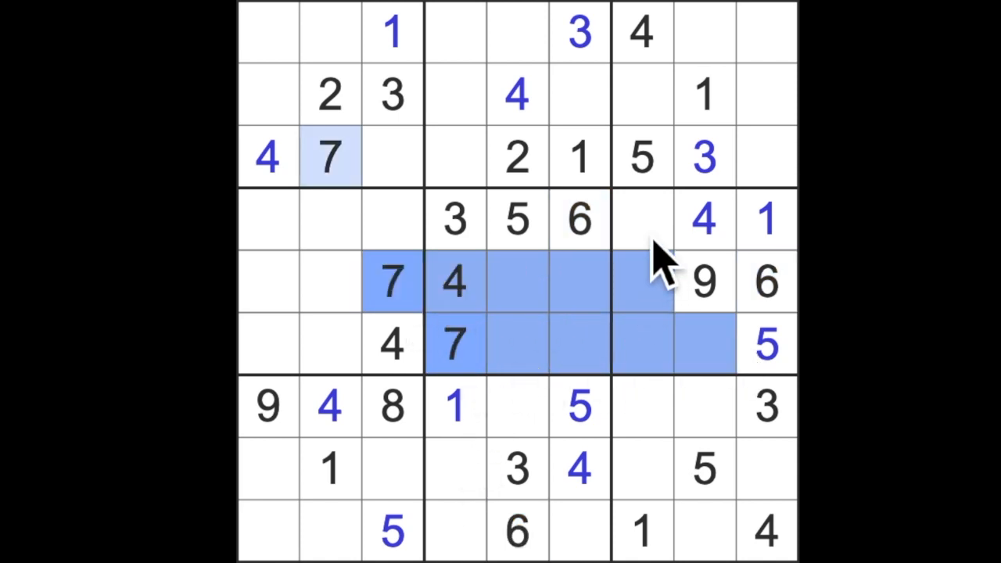
# Enter a blue 7 at row 4, column 7, then review the 8s and 1s and clear highlighting
pyautogui.click(641, 219)
pyautogui.write('7')
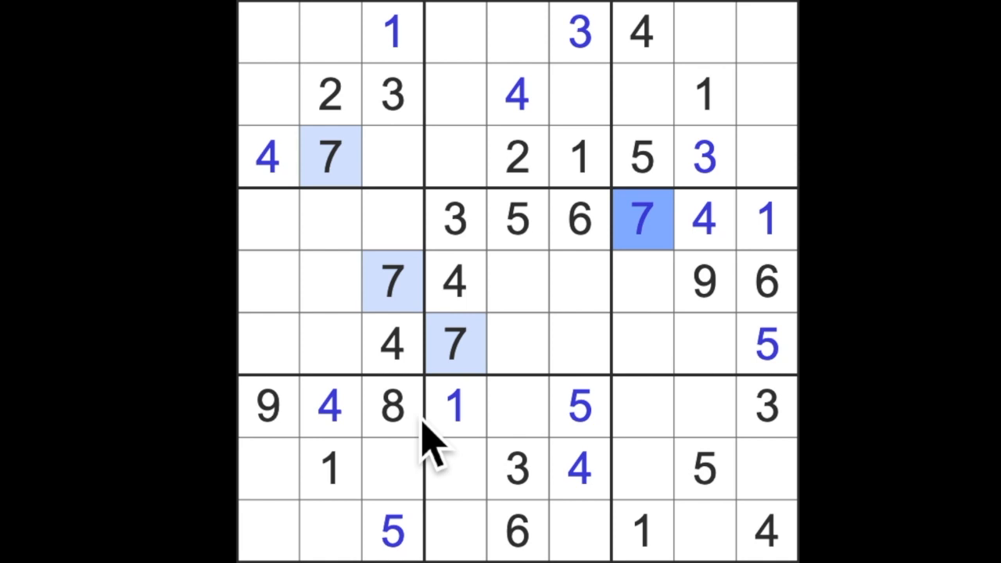
pyautogui.click(393, 407)
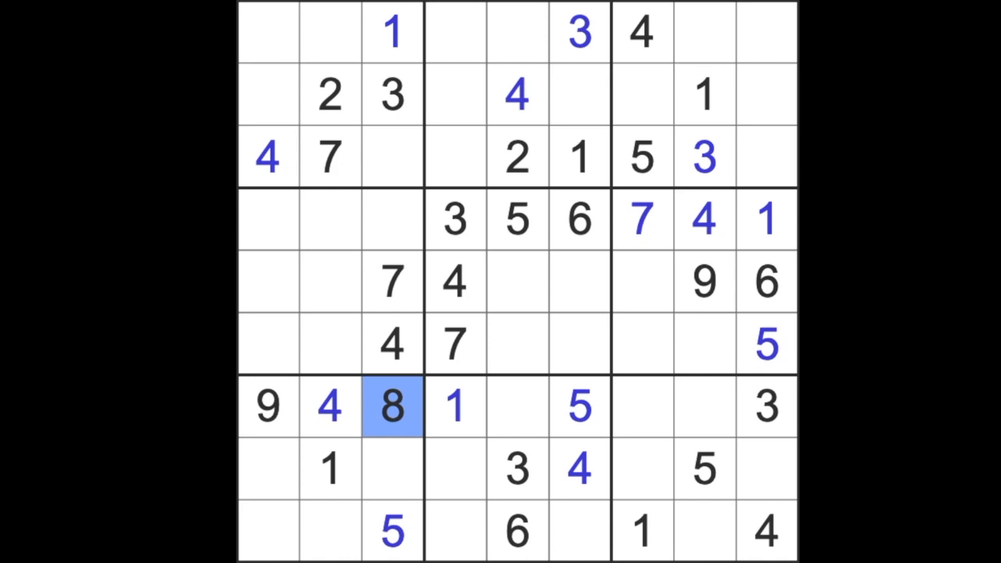
pyautogui.click(704, 281)
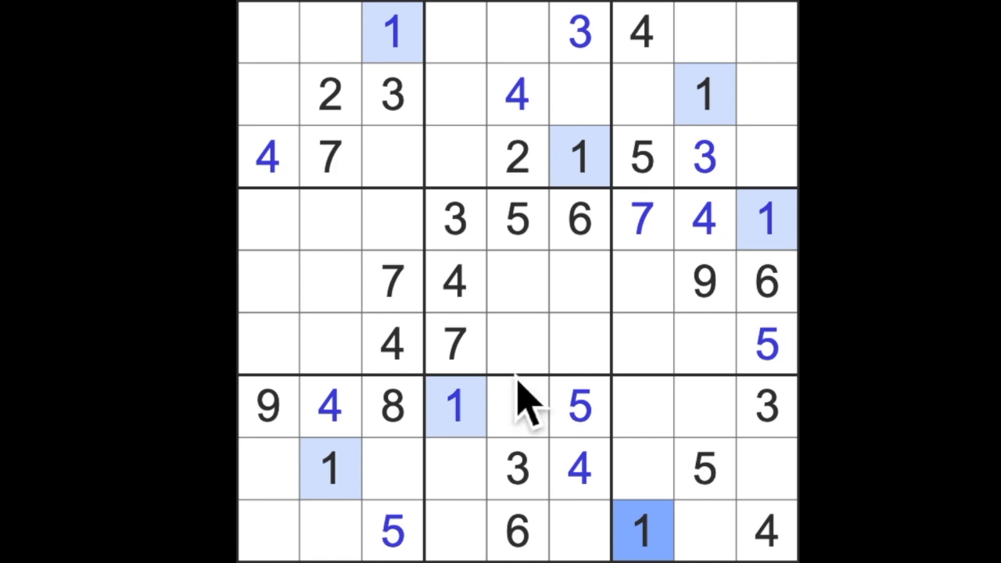
pyautogui.click(329, 94)
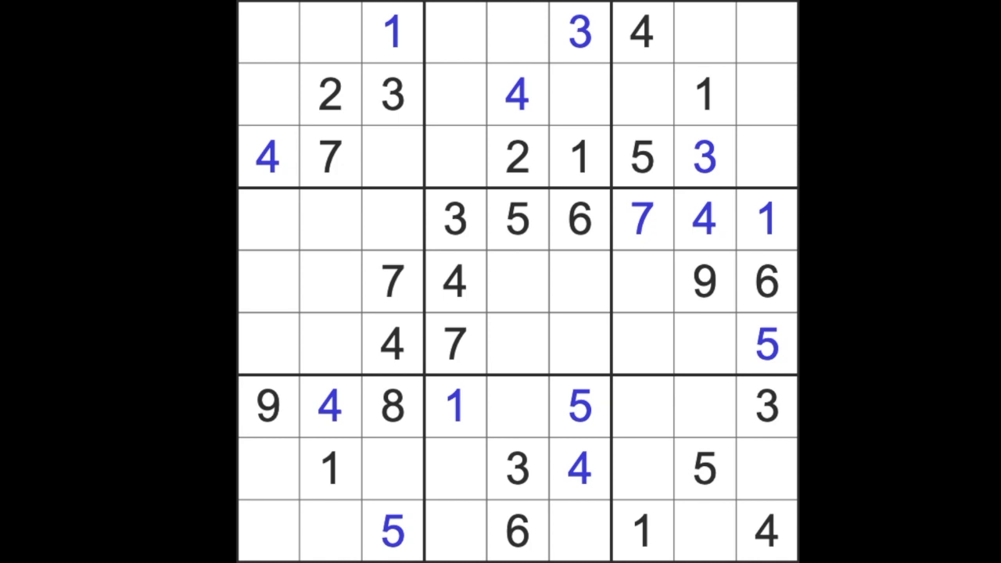
pyautogui.click(328, 219)
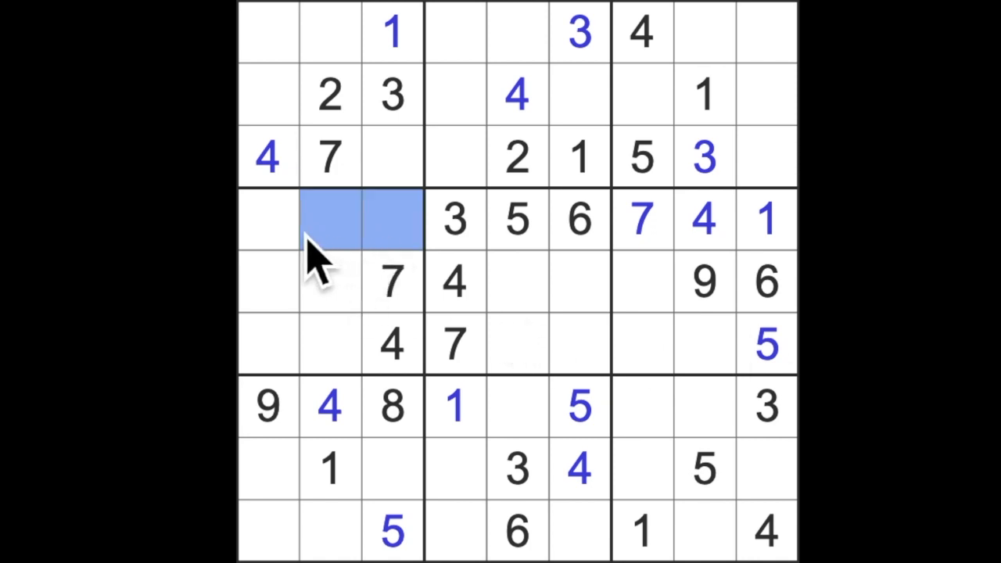
pyautogui.click(268, 219)
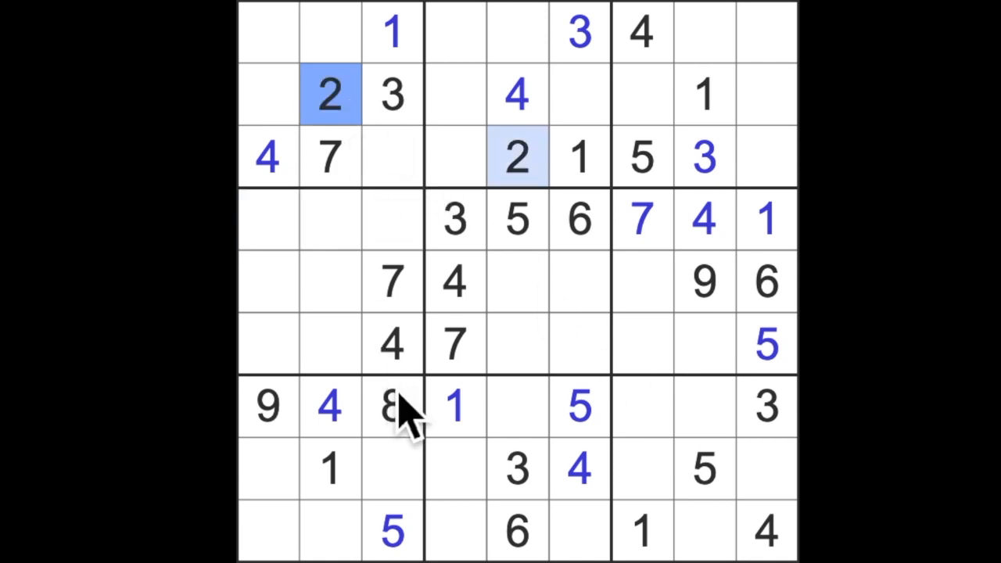
pyautogui.click(268, 407)
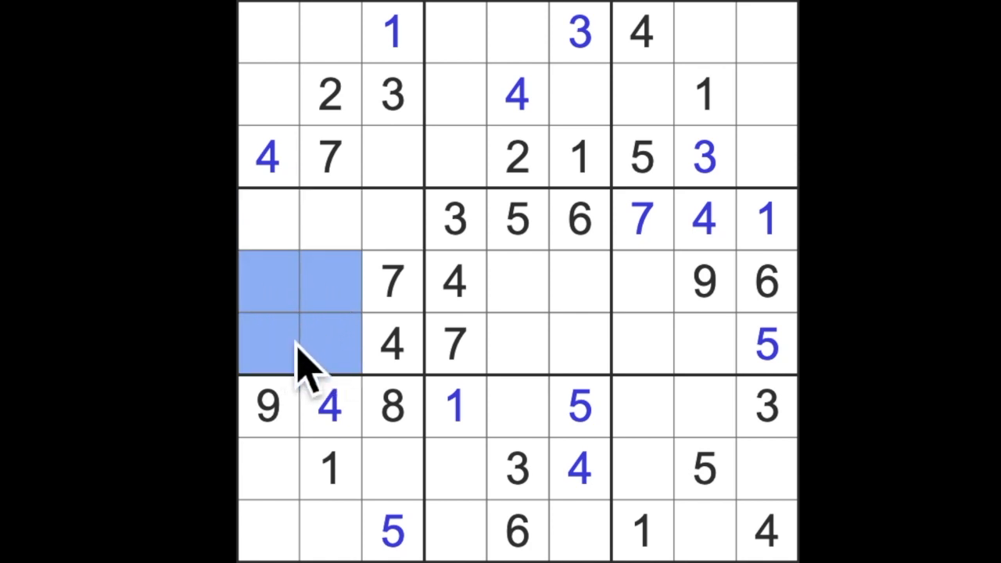
pyautogui.moveTo(328, 305)
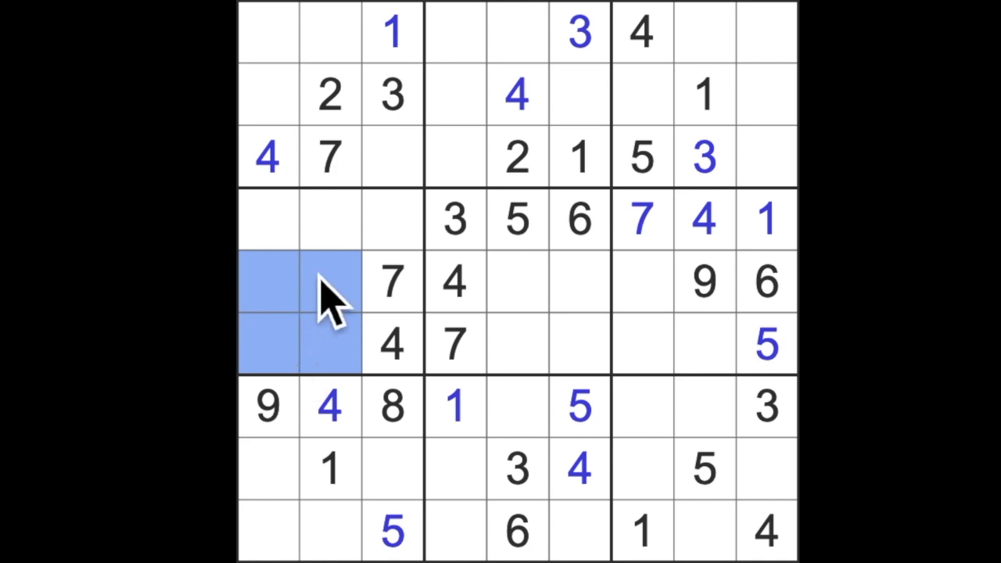
pyautogui.moveTo(336, 347)
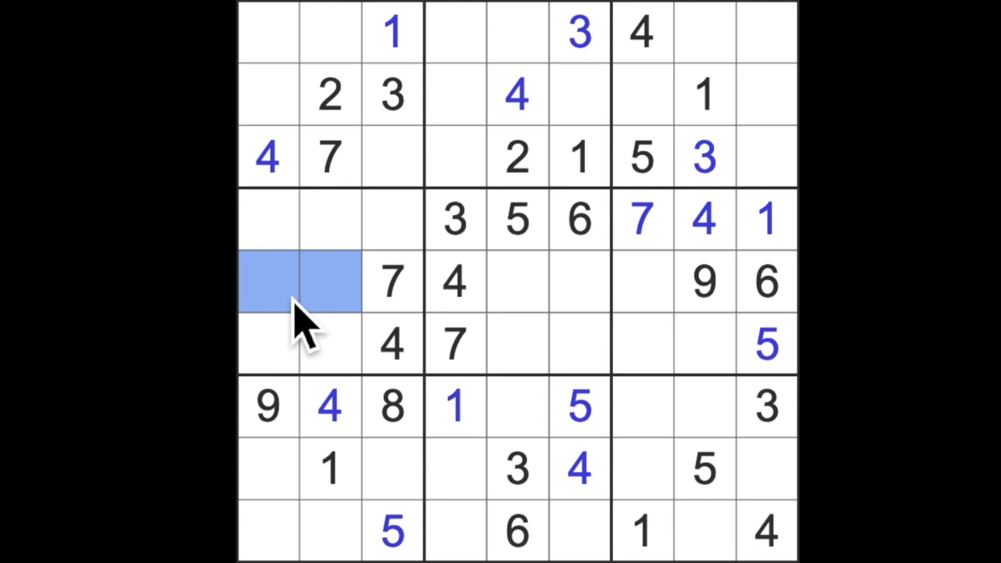
pyautogui.moveTo(325, 344)
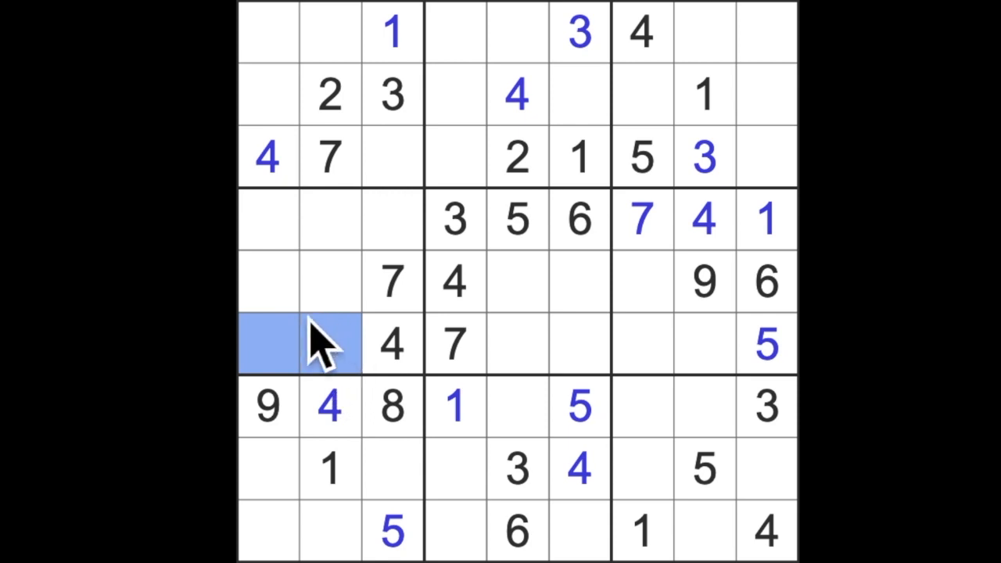
pyautogui.moveTo(329, 352)
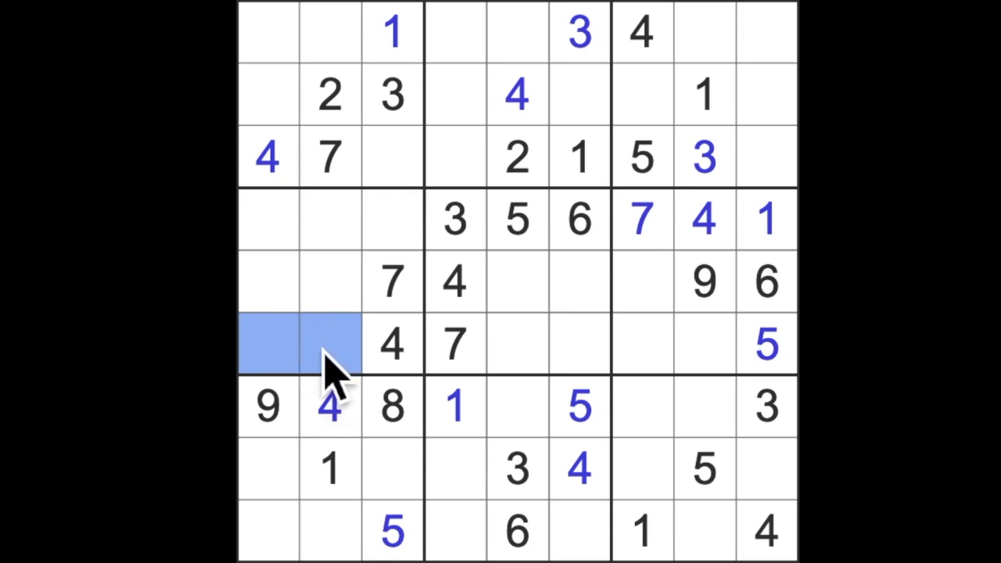
pyautogui.moveTo(336, 383)
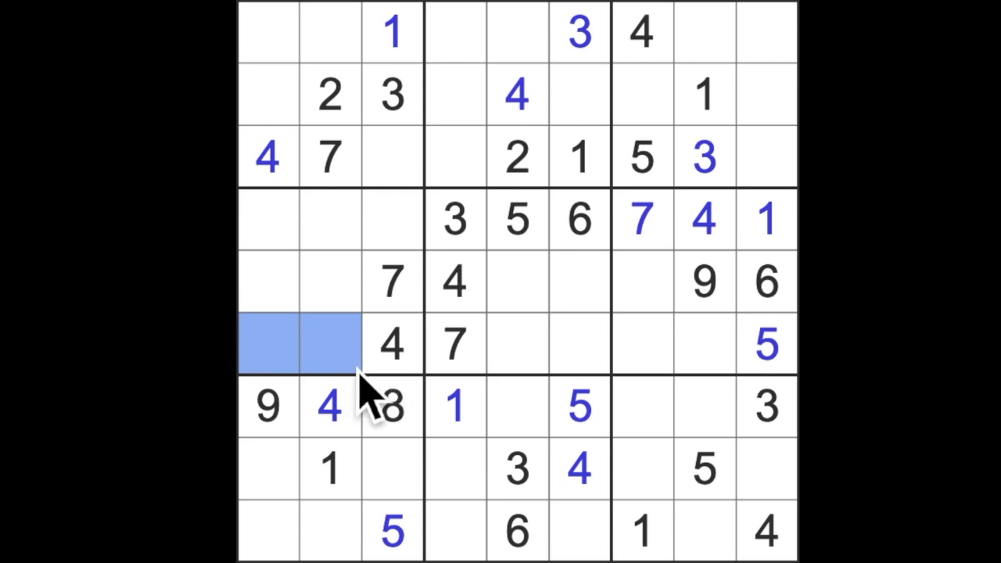
pyautogui.moveTo(369, 399)
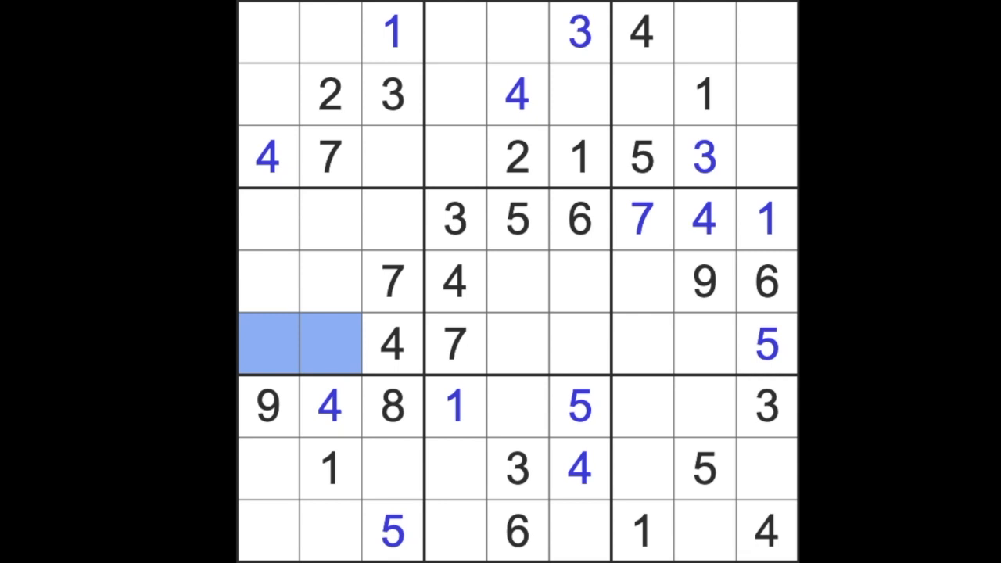
pyautogui.moveTo(428, 185)
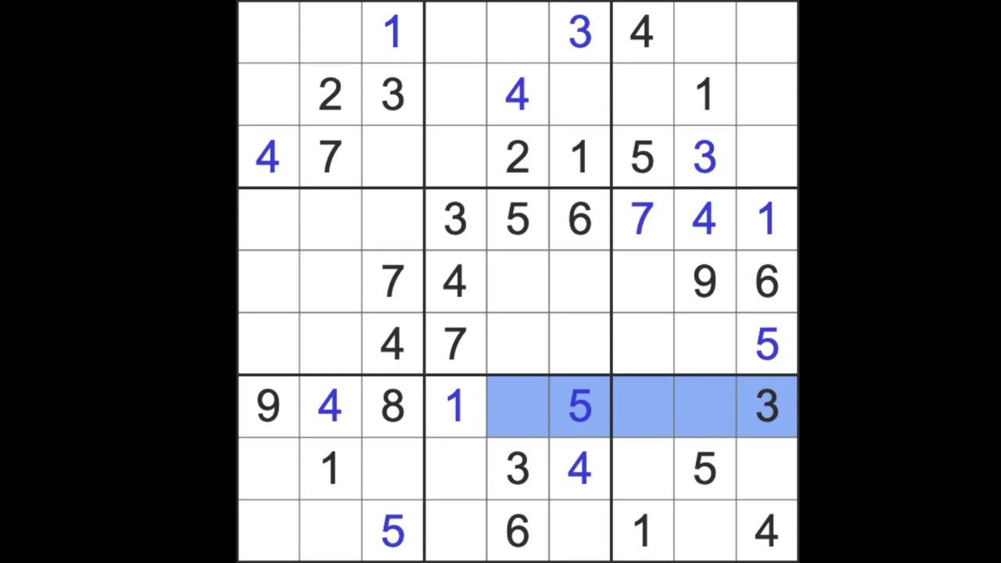
pyautogui.click(688, 407)
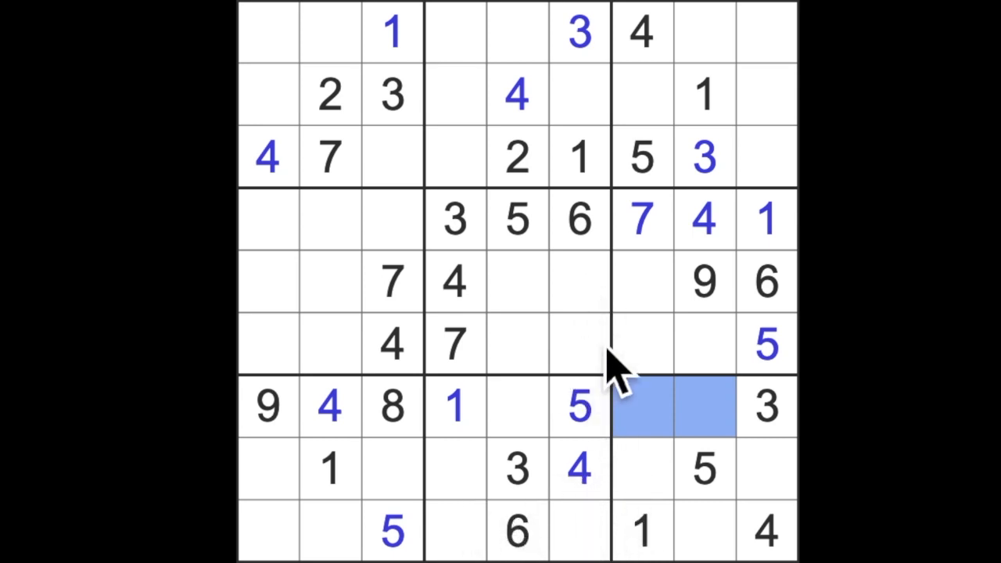
pyautogui.moveTo(548, 180)
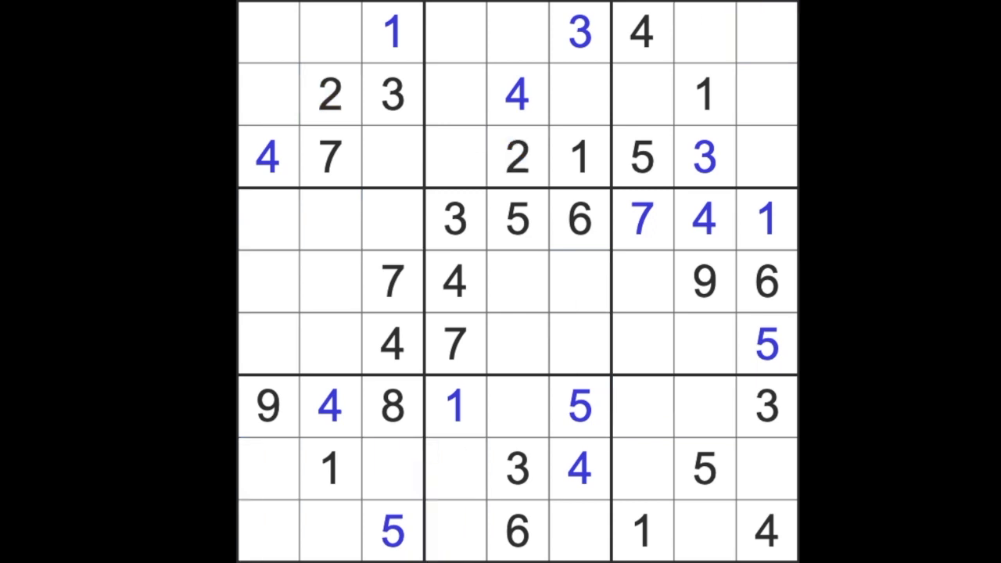
pyautogui.click(642, 344)
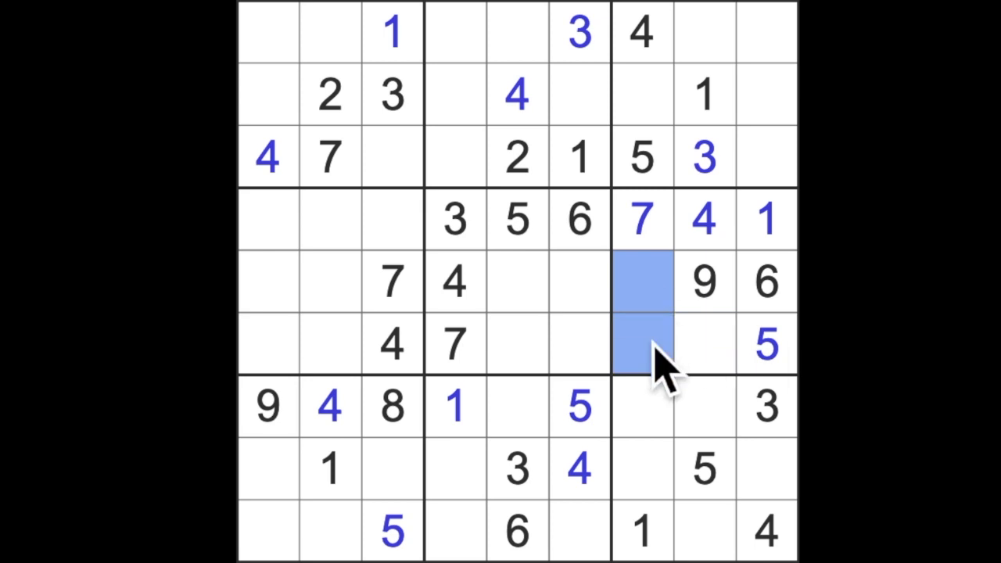
pyautogui.moveTo(665, 383)
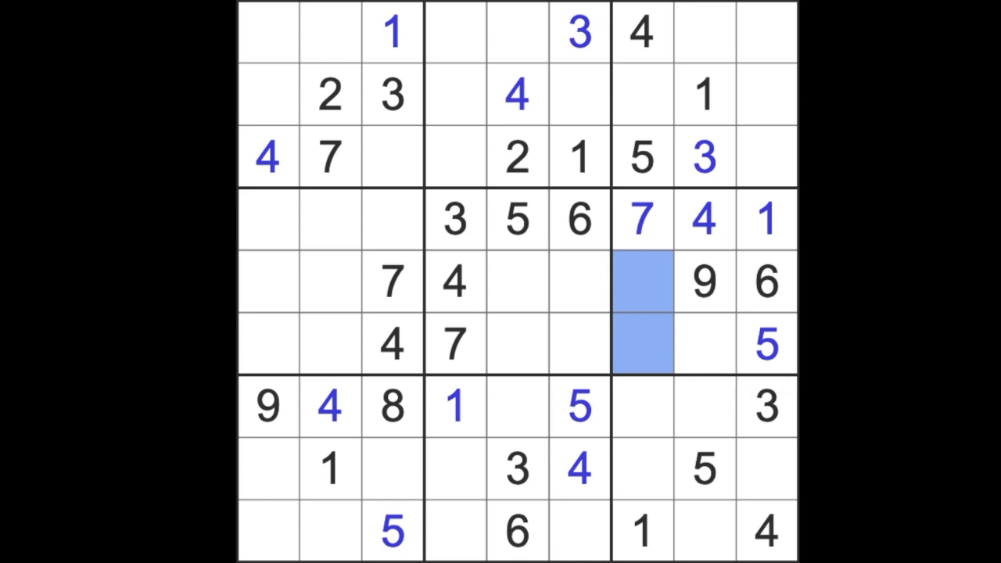
pyautogui.click(642, 344)
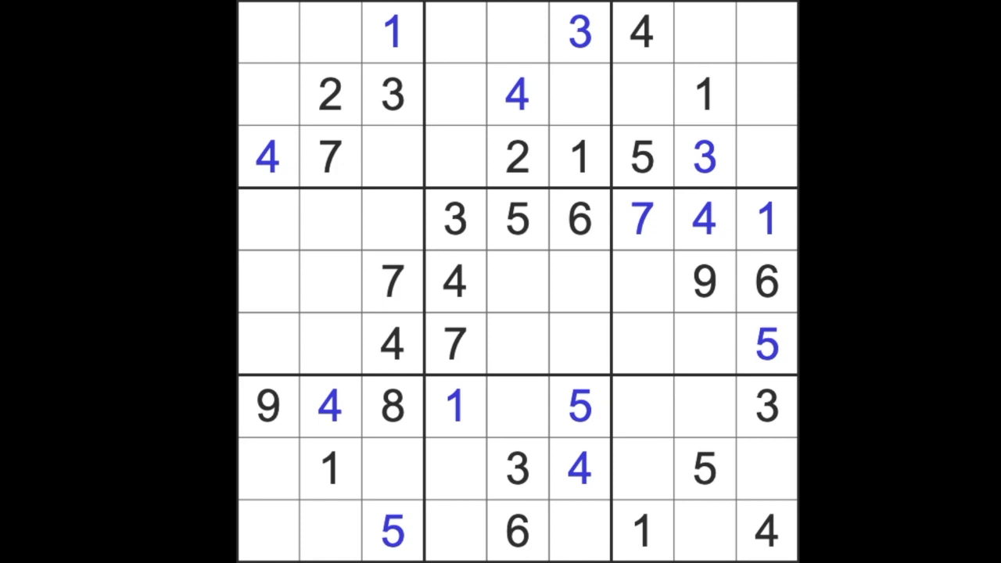
pyautogui.moveTo(782, 180)
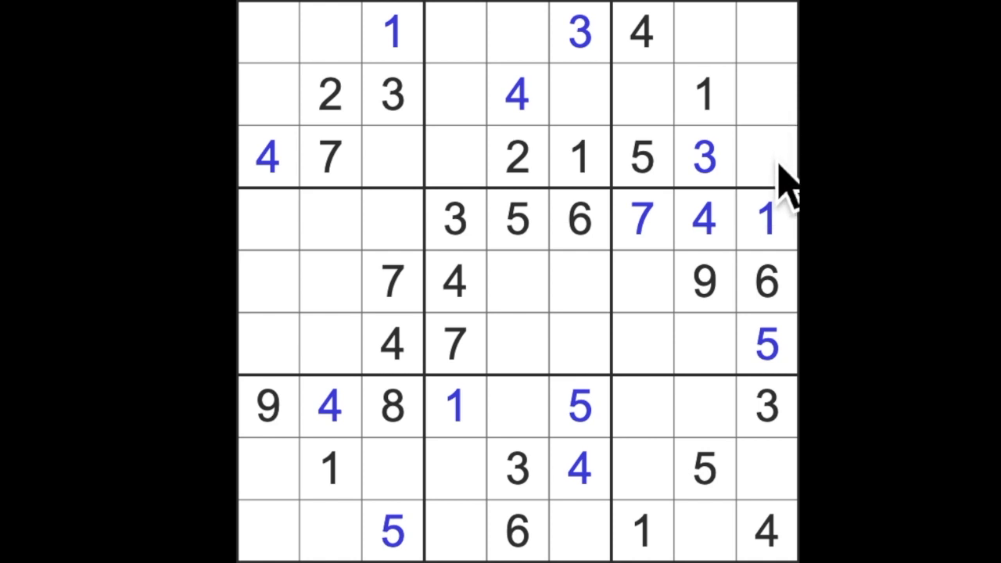
pyautogui.click(765, 33)
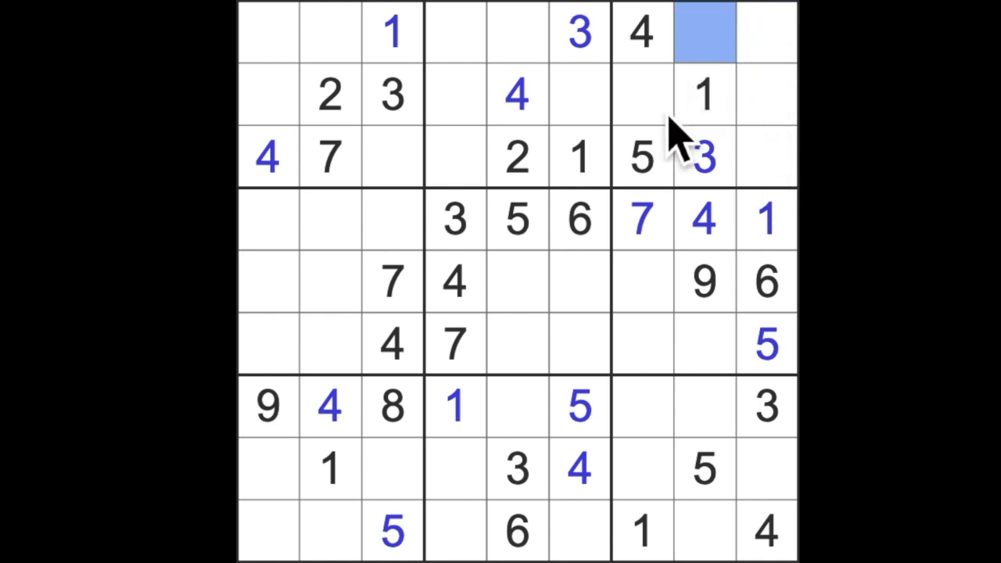
pyautogui.click(642, 94)
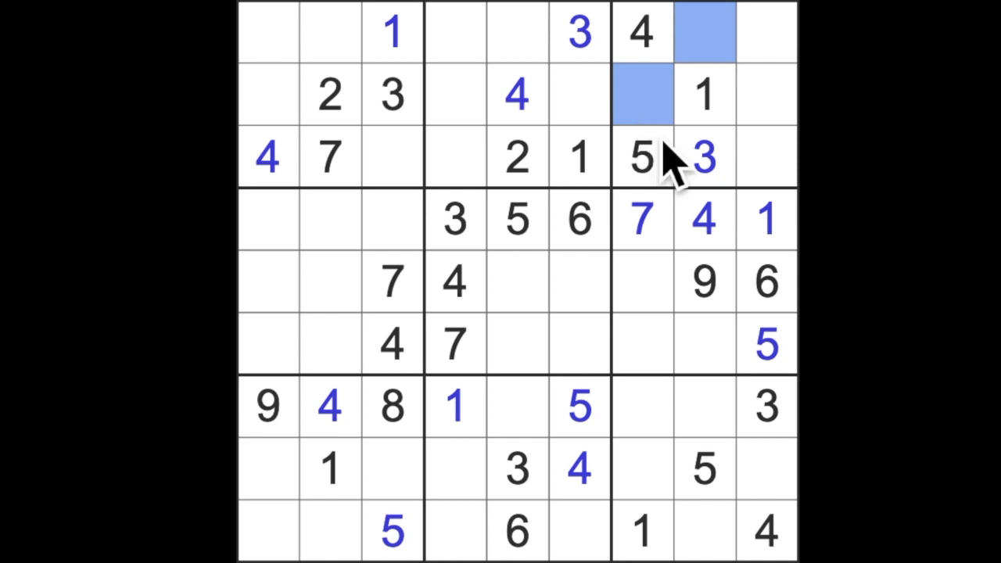
pyautogui.moveTo(770, 156)
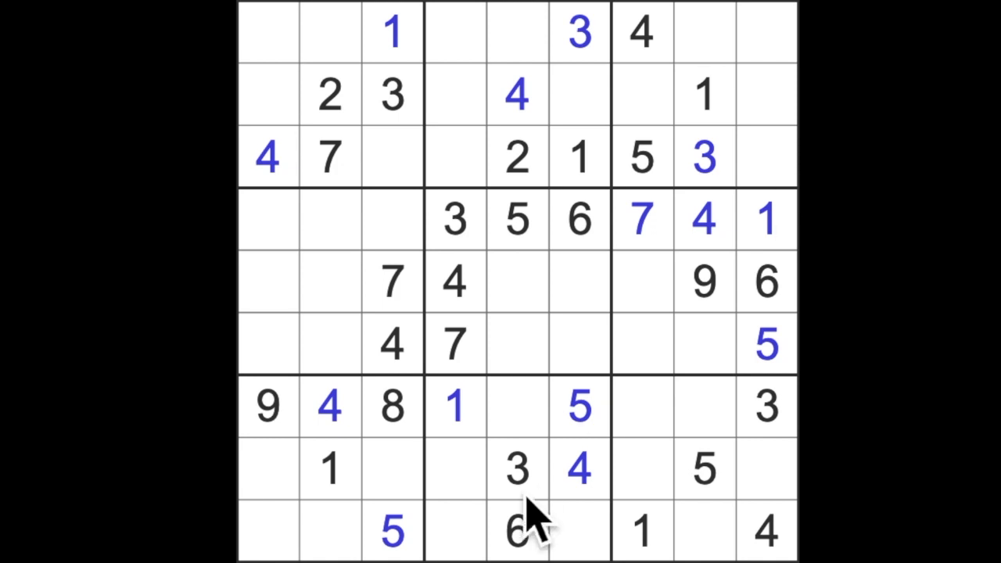
# Enter blue 7s at row 7 column 5 and row 2 column 6
pyautogui.click(516, 531)
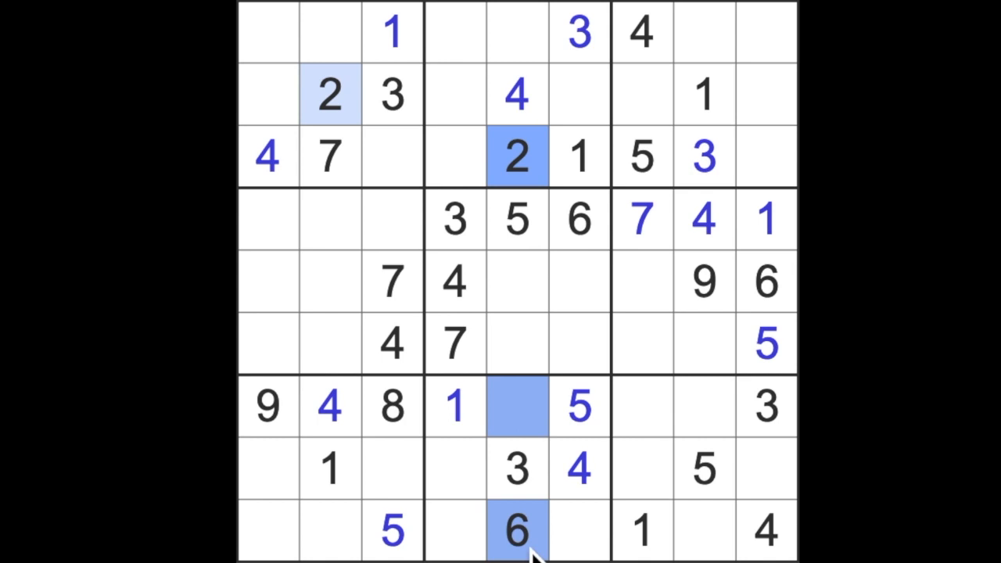
pyautogui.moveTo(548, 469)
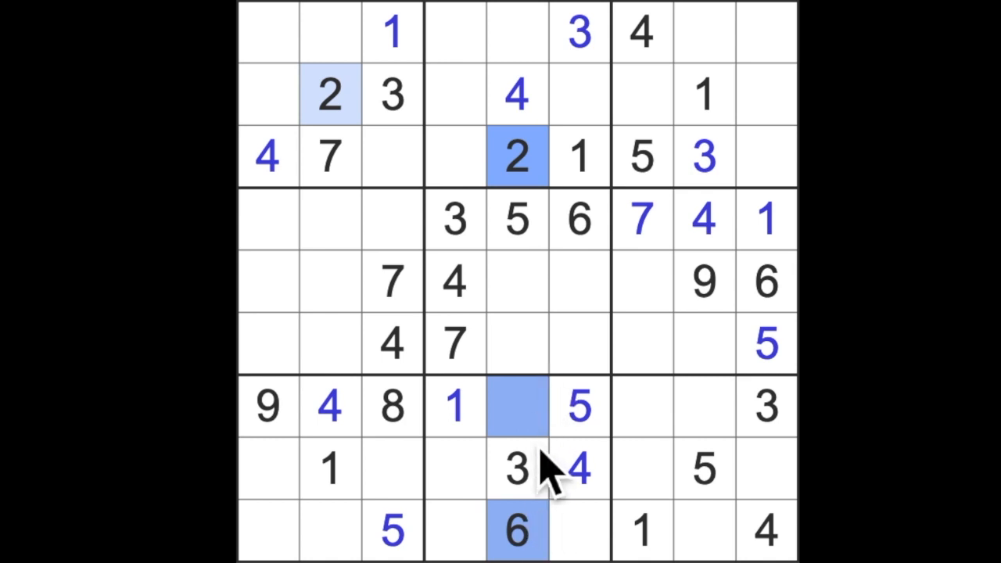
pyautogui.click(673, 407)
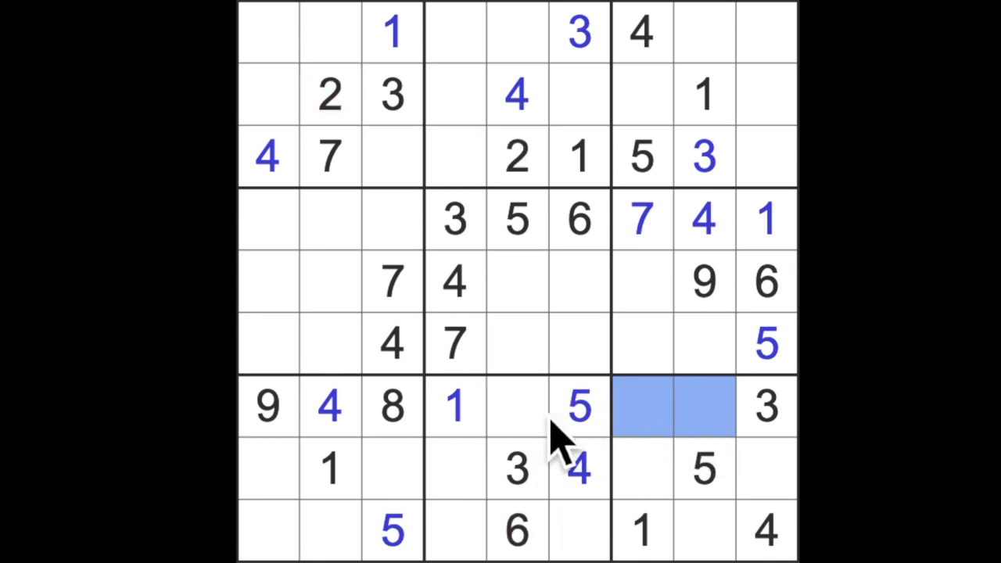
pyautogui.click(517, 407)
pyautogui.write('7')
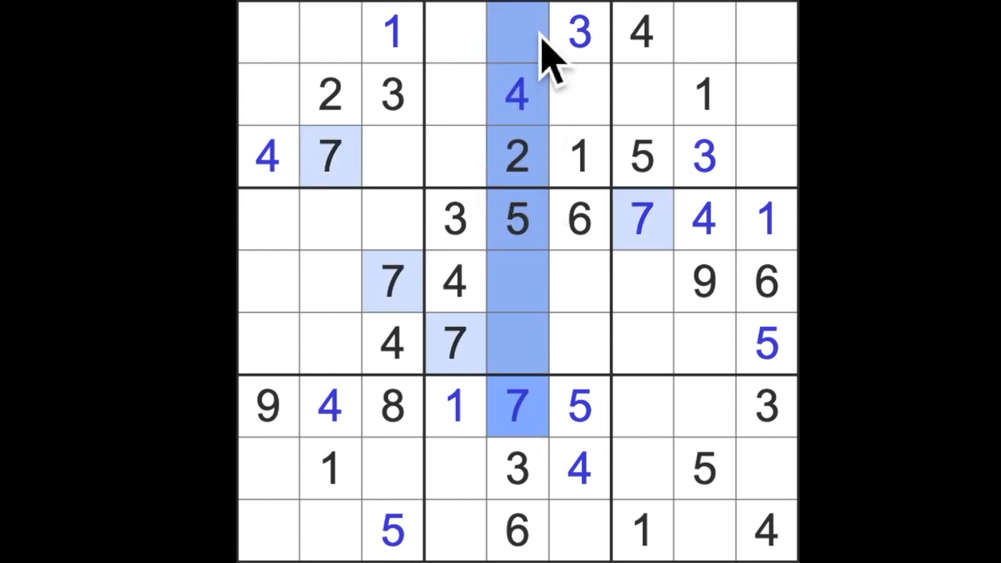
pyautogui.click(579, 94)
pyautogui.write('7')
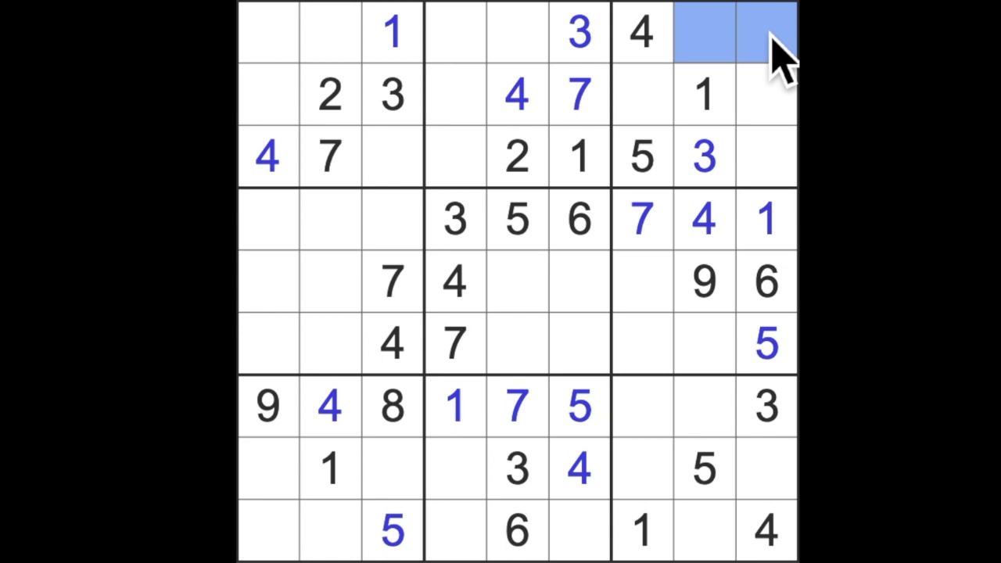
pyautogui.moveTo(790, 54)
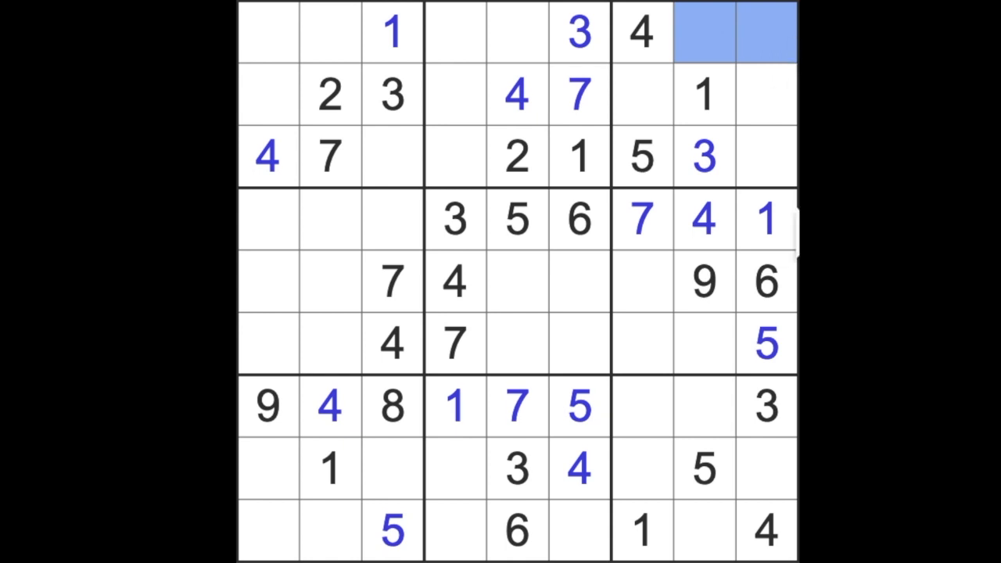
# Enter a 6 in row 7 and a 2 at row 7, column 7 to complete the row
pyautogui.click(641, 94)
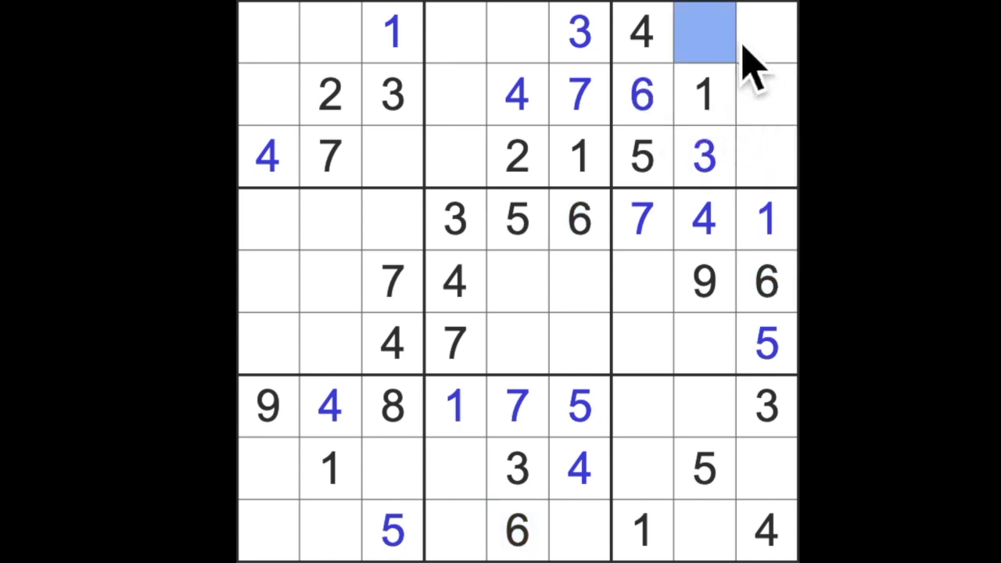
pyautogui.click(766, 156)
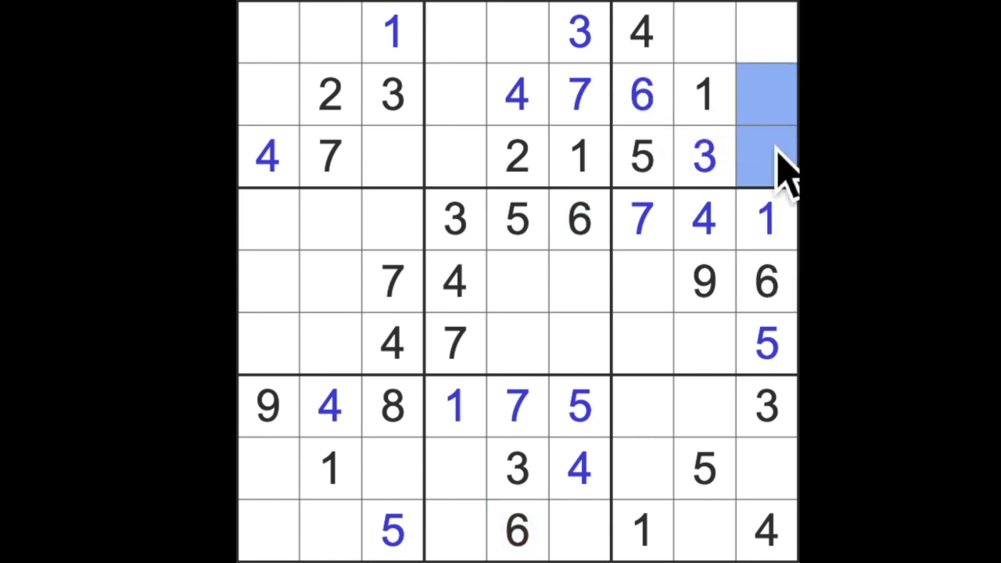
pyautogui.moveTo(785, 159)
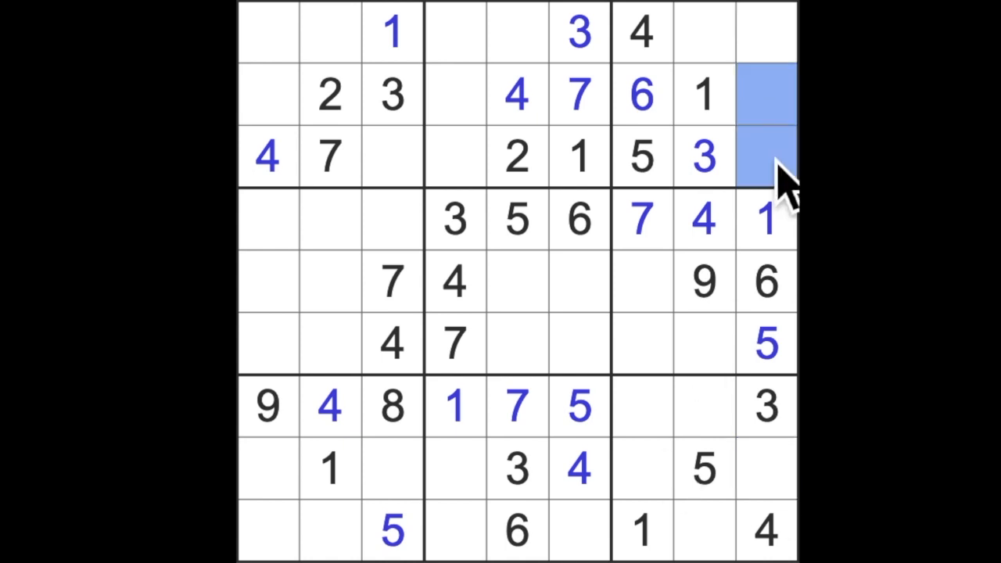
pyautogui.moveTo(492, 160)
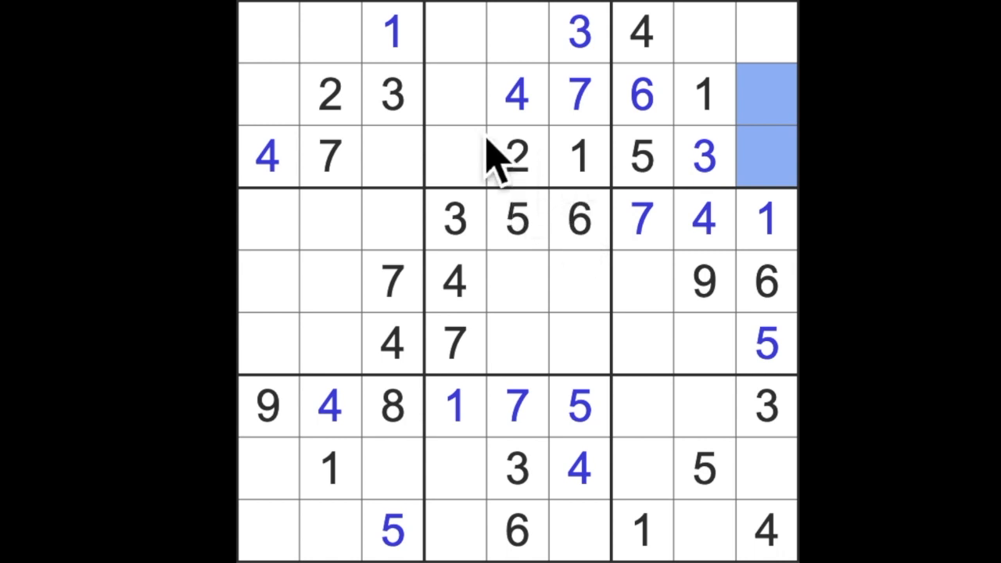
pyautogui.moveTo(497, 211)
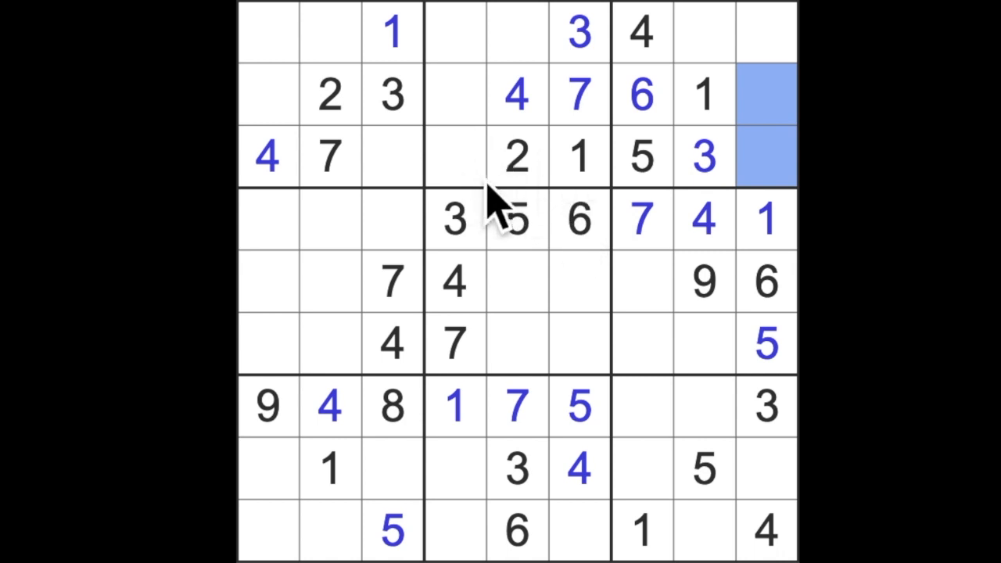
pyautogui.moveTo(638, 191)
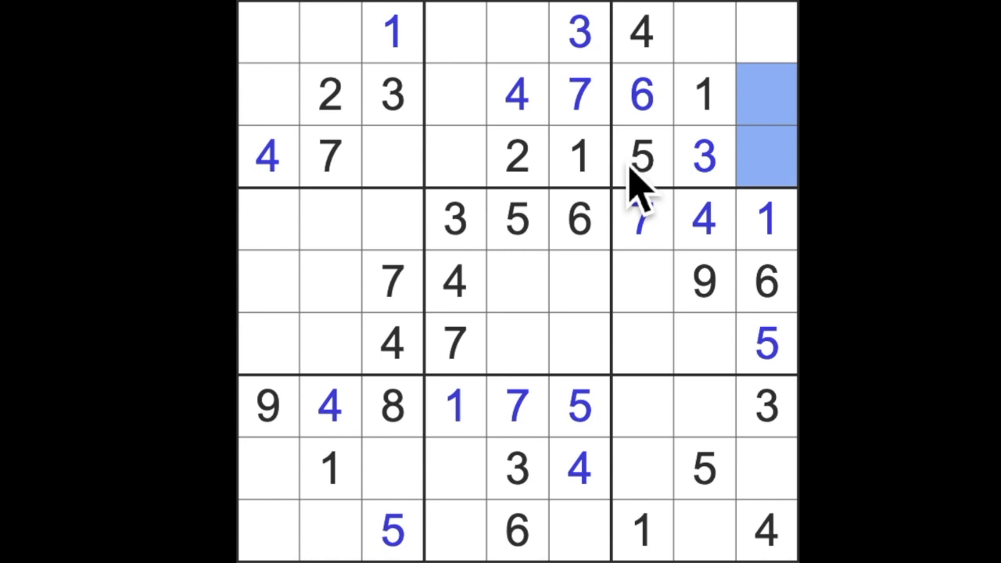
pyautogui.moveTo(639, 195)
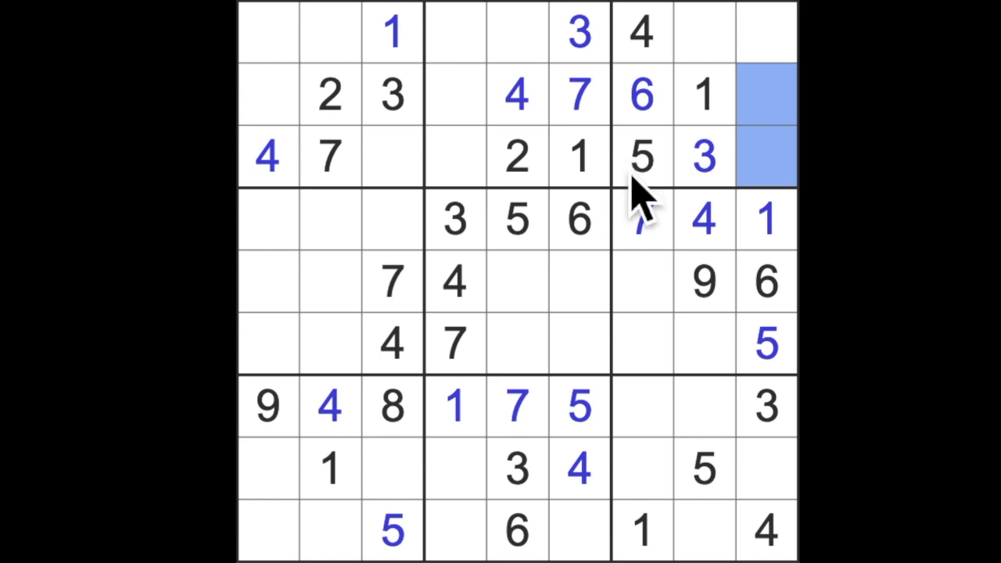
pyautogui.moveTo(645, 200)
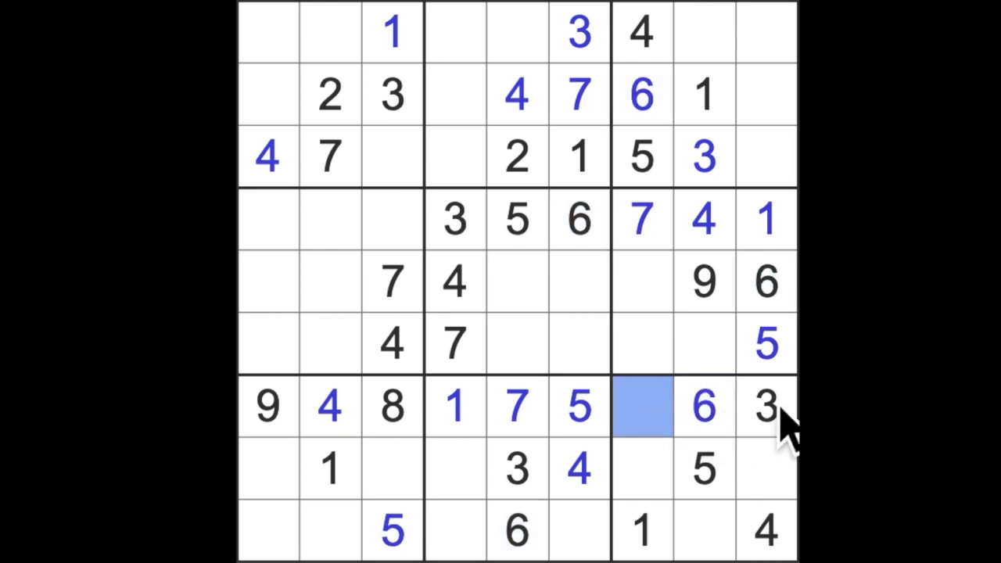
pyautogui.write('2')
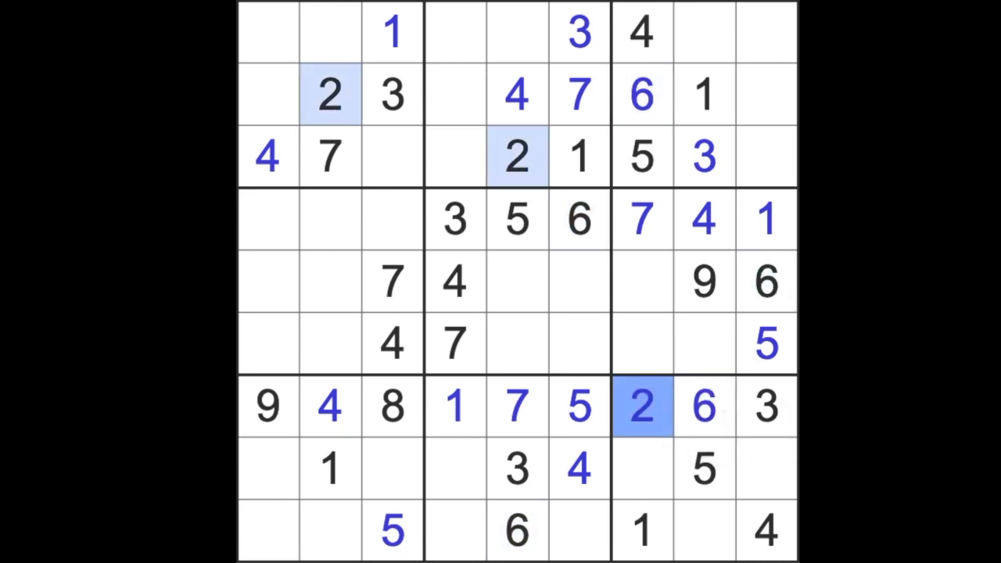
# Enter 2s at row 6 column 8 and row 5 column 6, then select row 8 column 7 for a 9
pyautogui.click(704, 344)
pyautogui.write('2')
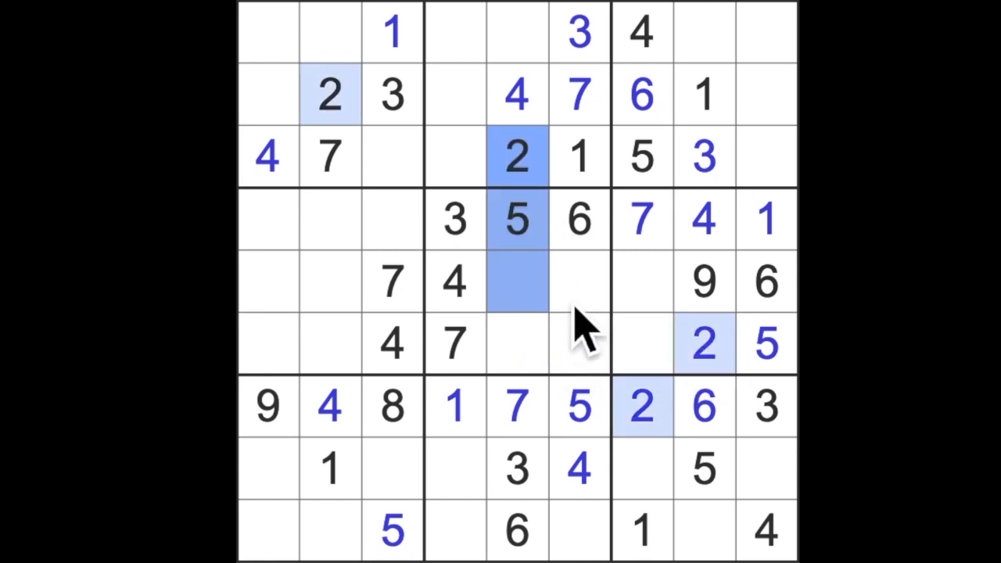
pyautogui.click(579, 282)
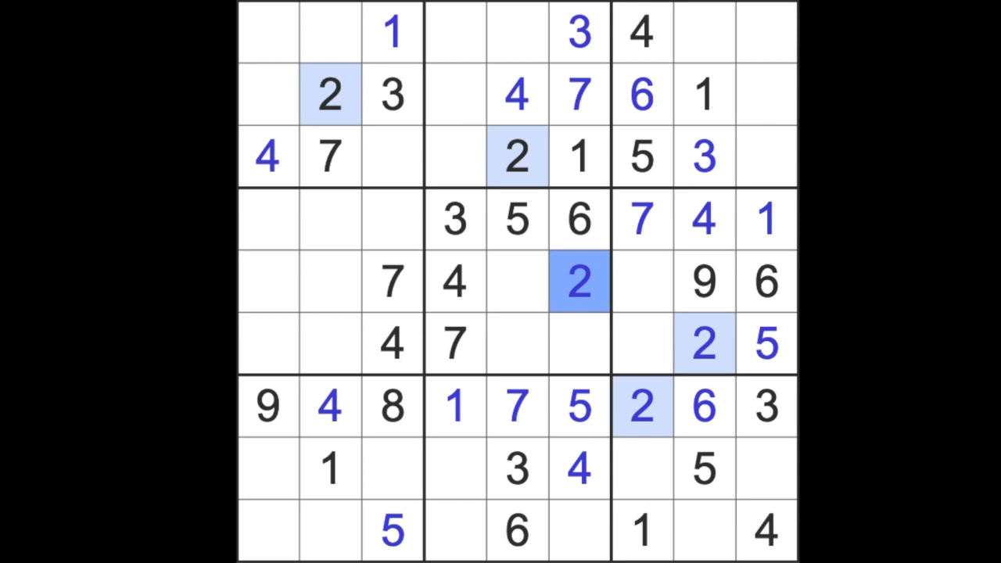
pyautogui.click(641, 344)
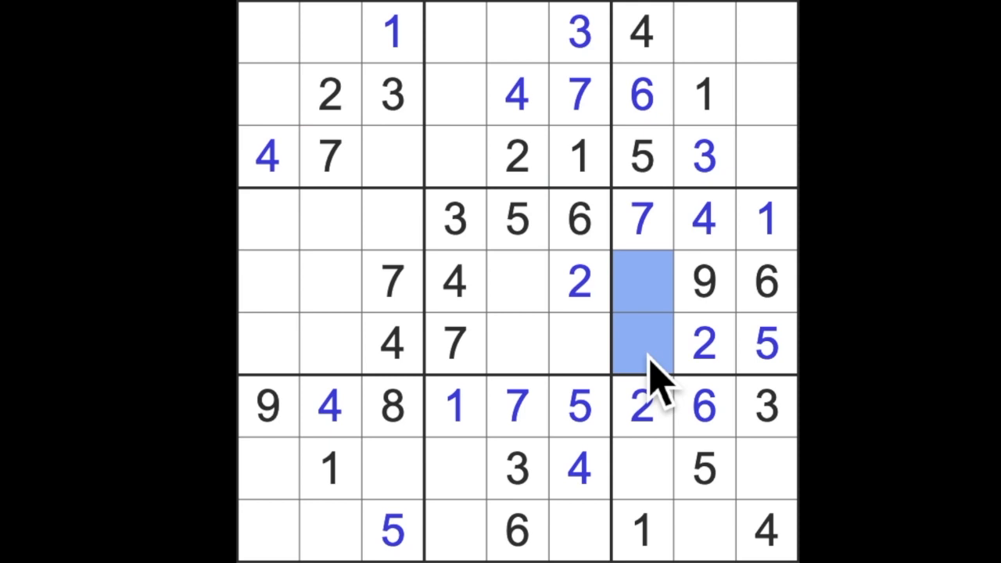
pyautogui.moveTo(656, 394)
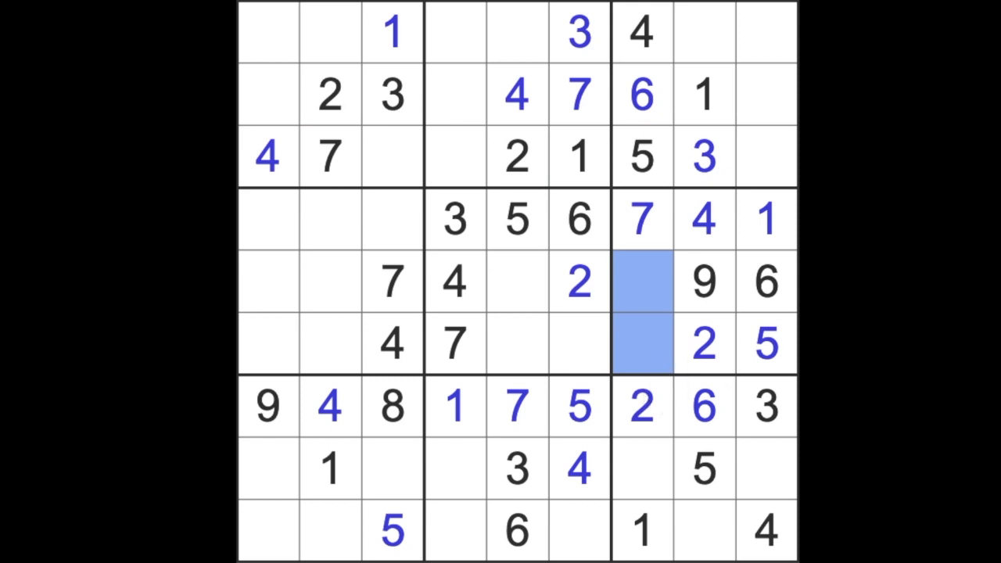
pyautogui.click(642, 469)
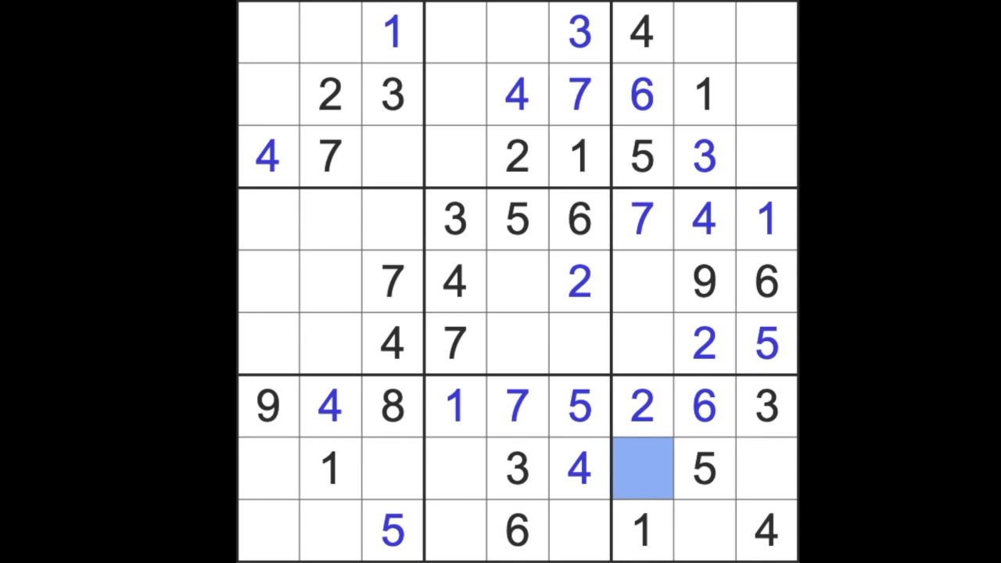
# Enter 9 in row 8, then check the 2s to place a 2 at row 1 column 9 and an 8 at row 9 column 8
pyautogui.write('9')
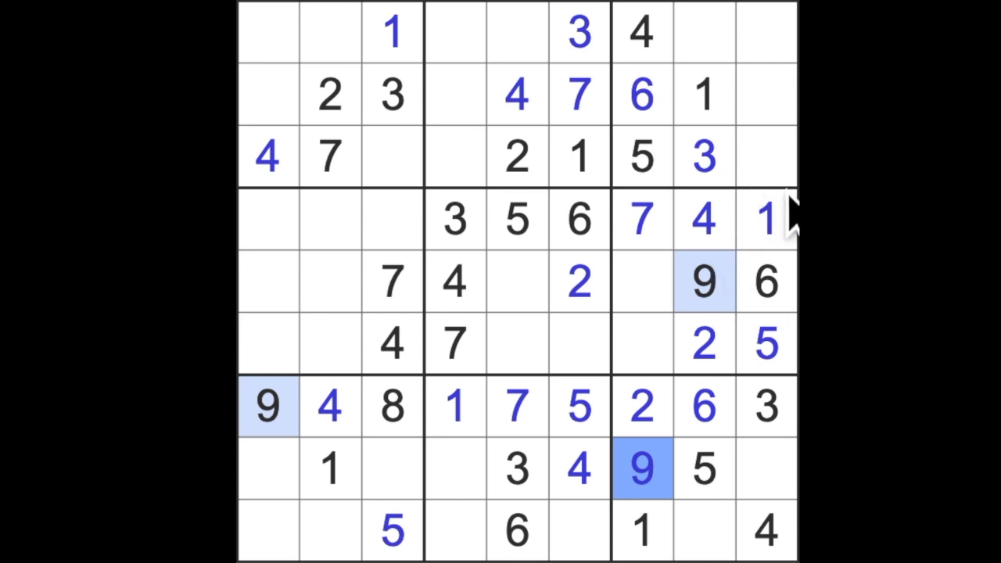
pyautogui.moveTo(790, 266)
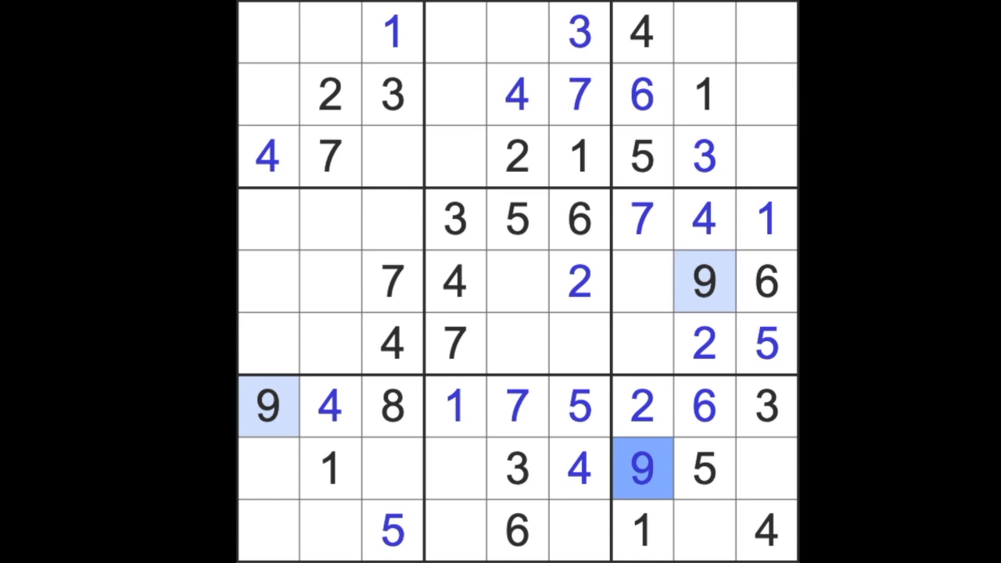
pyautogui.moveTo(782, 508)
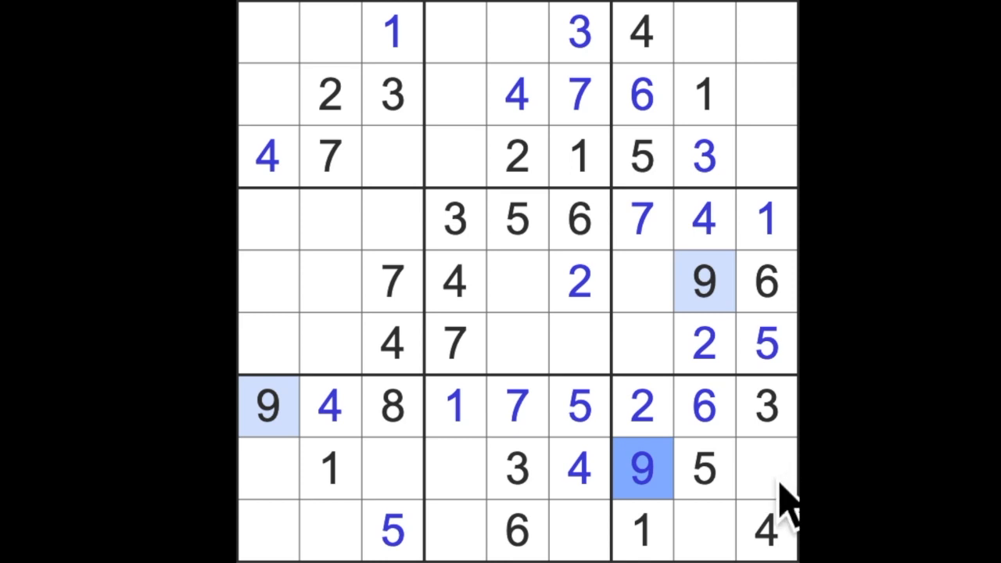
pyautogui.click(766, 33)
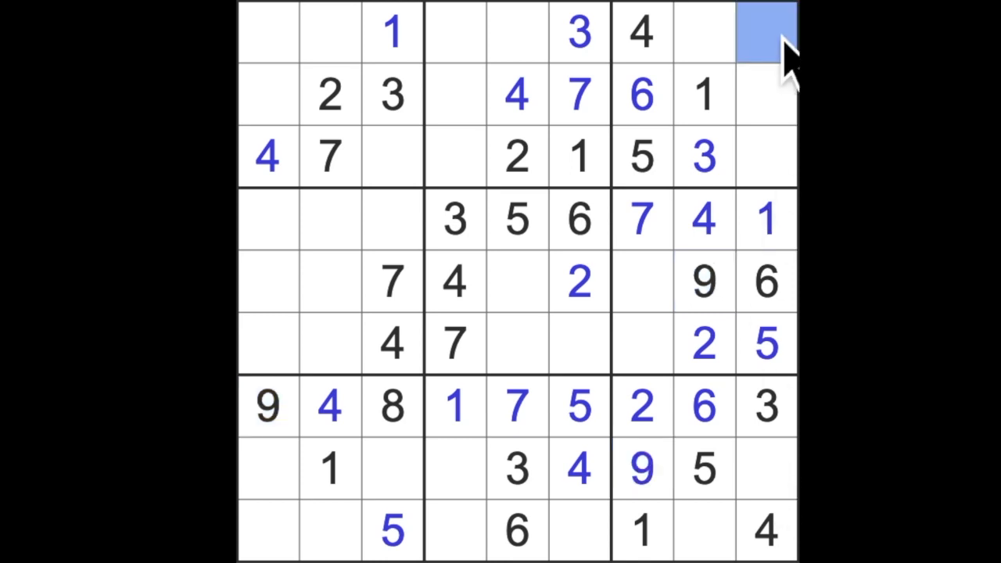
pyautogui.moveTo(770, 94)
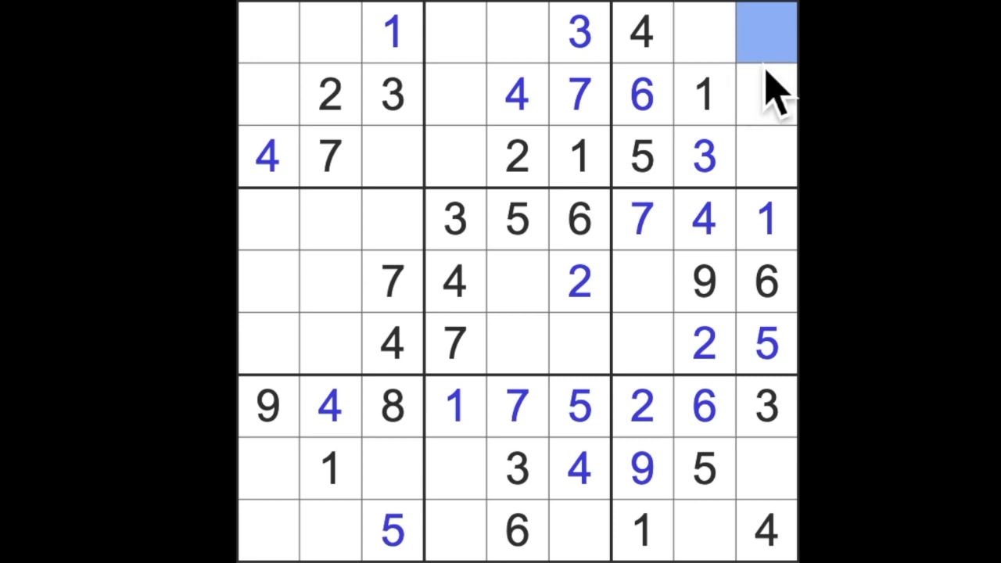
pyautogui.moveTo(560, 125)
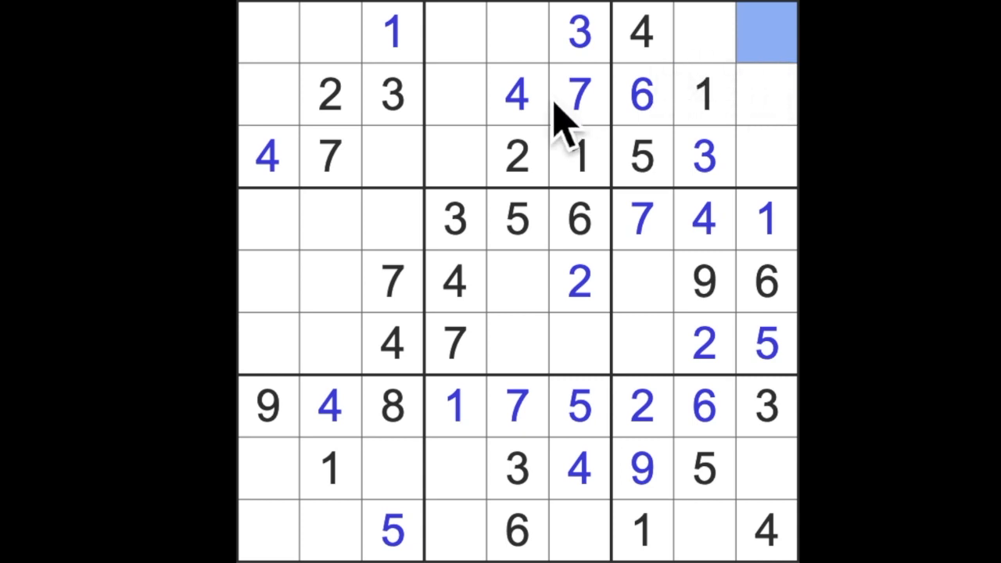
pyautogui.moveTo(783, 305)
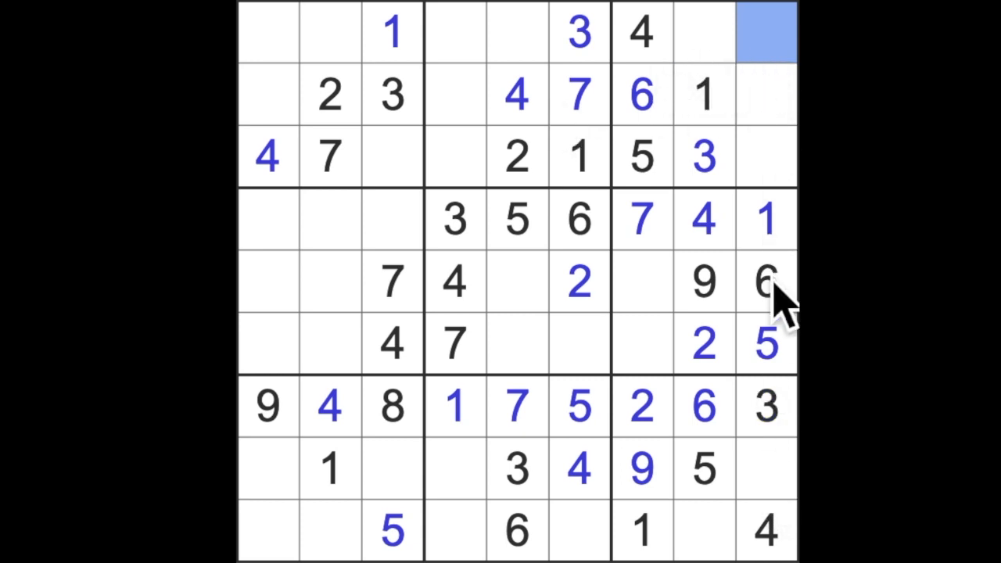
pyautogui.moveTo(739, 227)
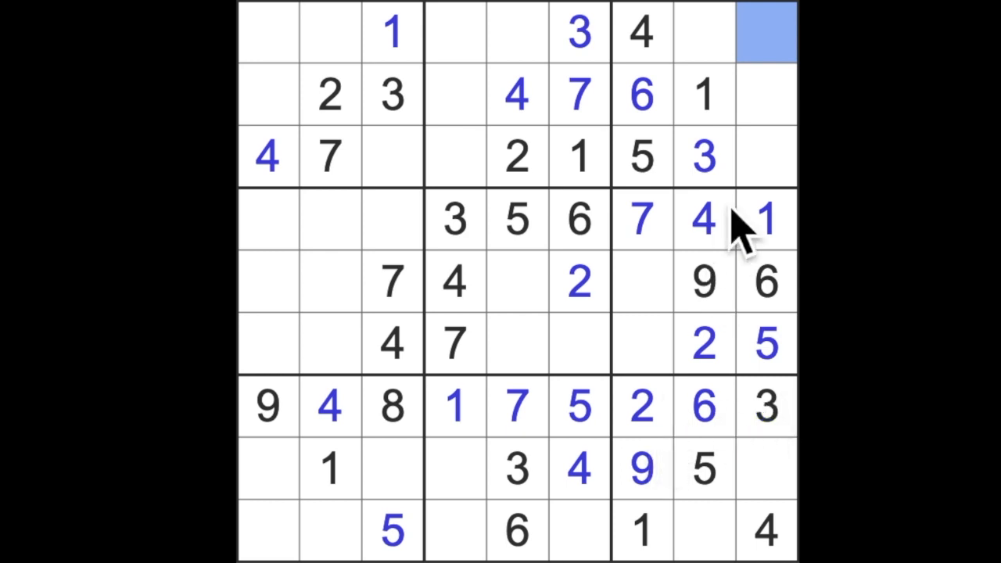
pyautogui.click(641, 407)
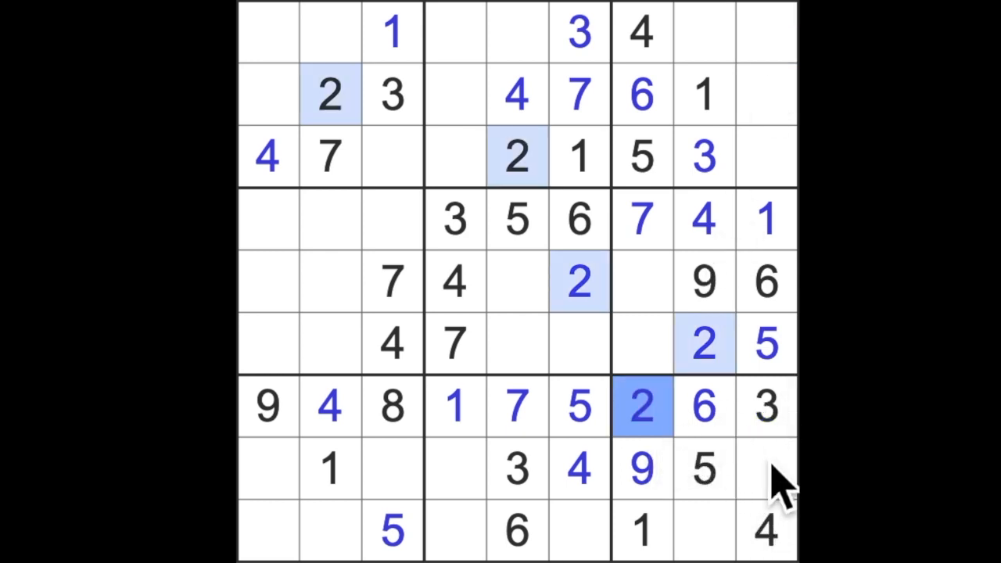
pyautogui.click(765, 94)
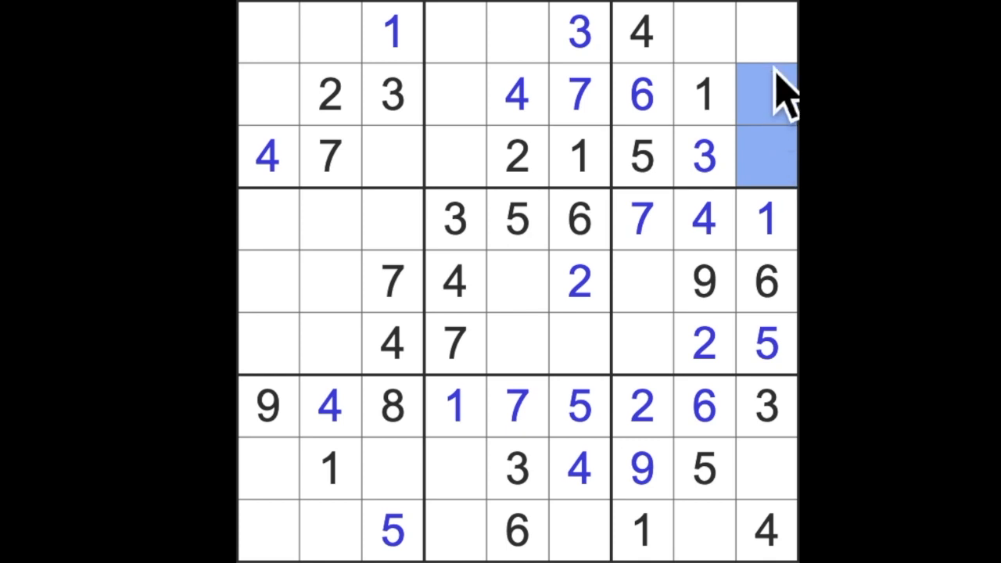
pyautogui.click(641, 406)
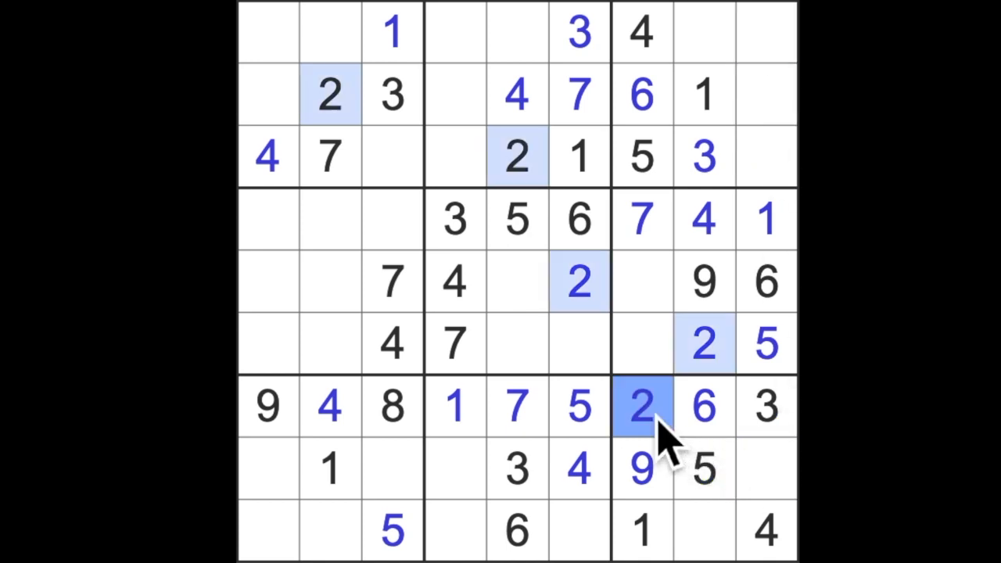
pyautogui.click(767, 470)
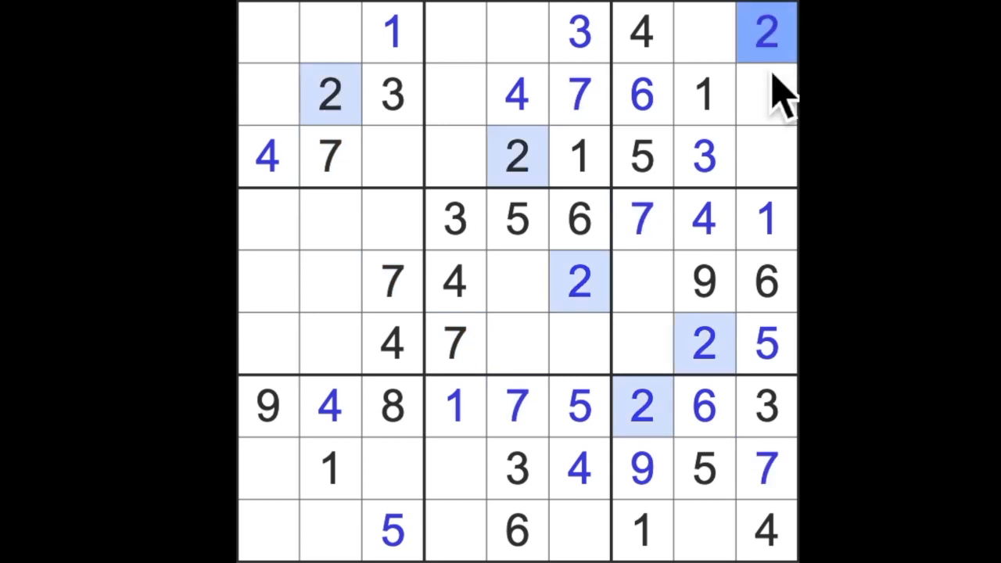
pyautogui.click(702, 530)
pyautogui.write('8')
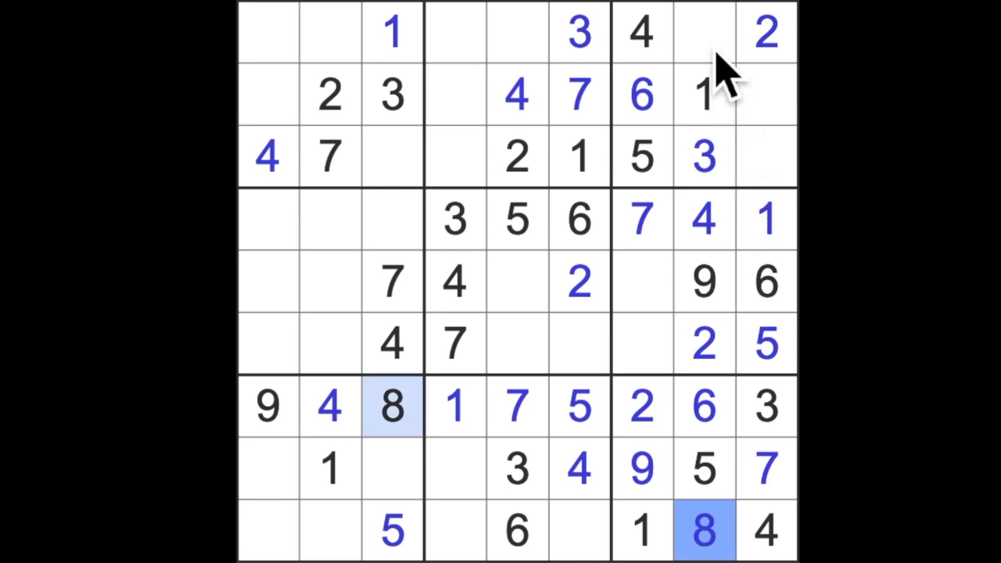
pyautogui.click(704, 32)
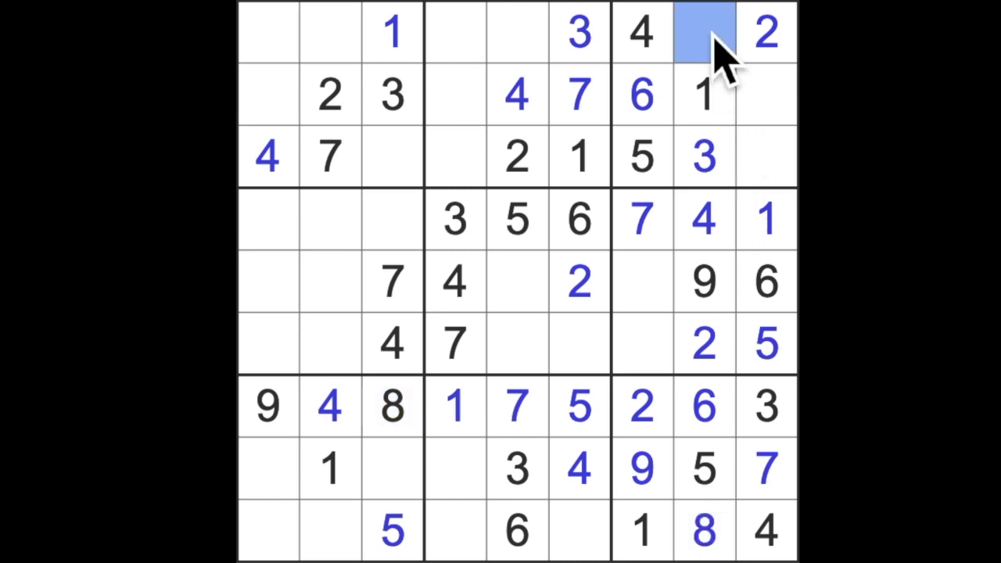
pyautogui.moveTo(704, 47)
pyautogui.write('7')
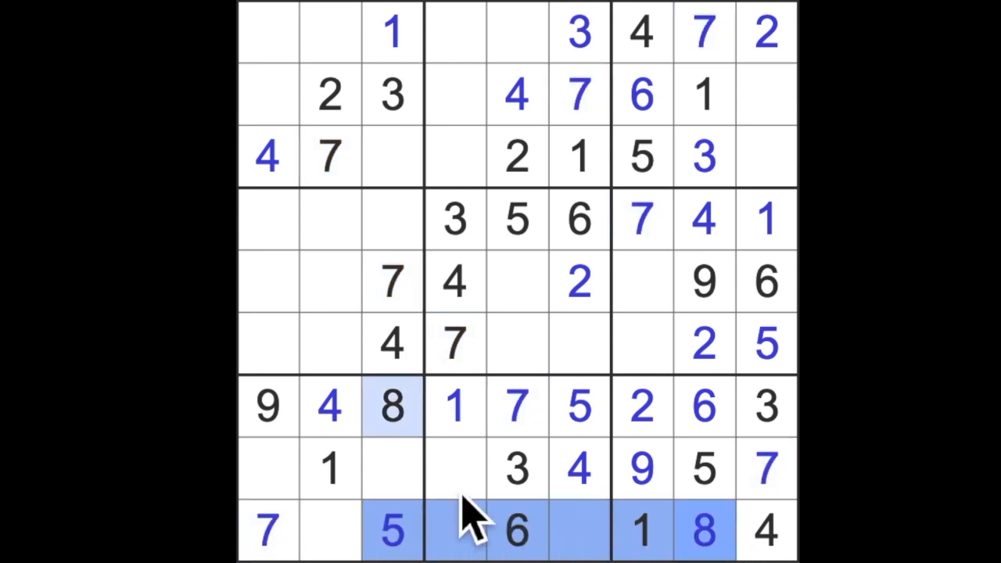
pyautogui.click(454, 468)
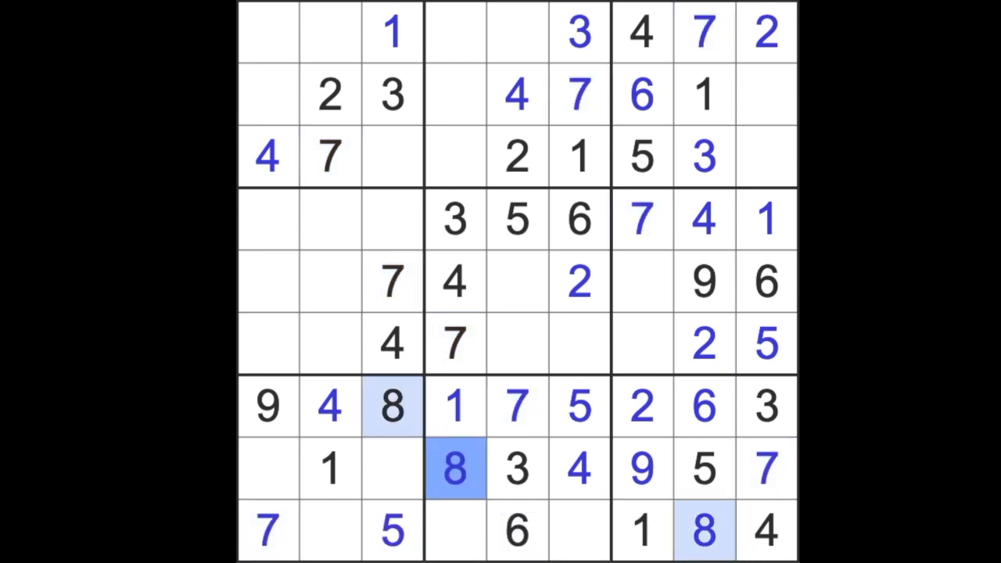
pyautogui.click(453, 94)
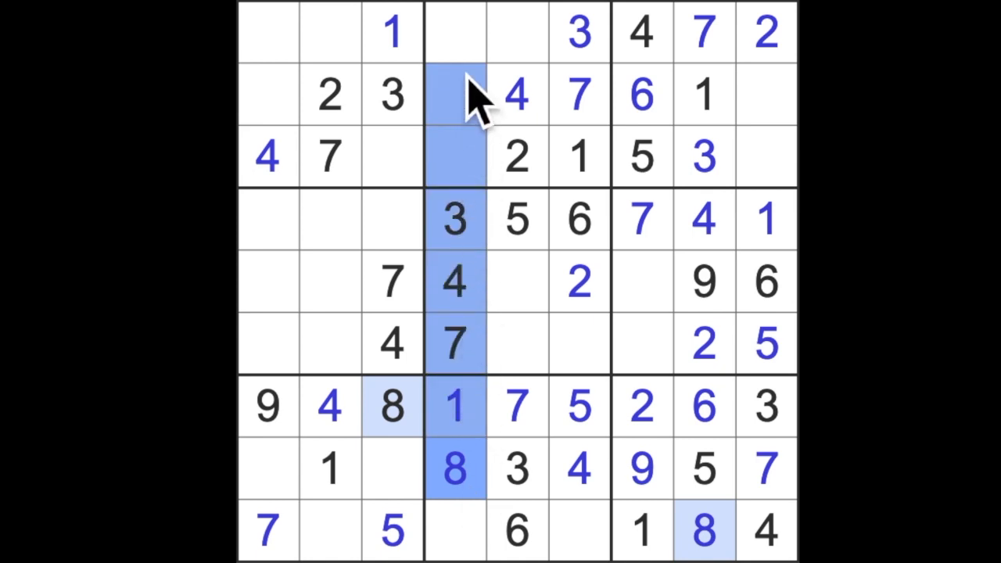
pyautogui.click(516, 31)
pyautogui.write('8')
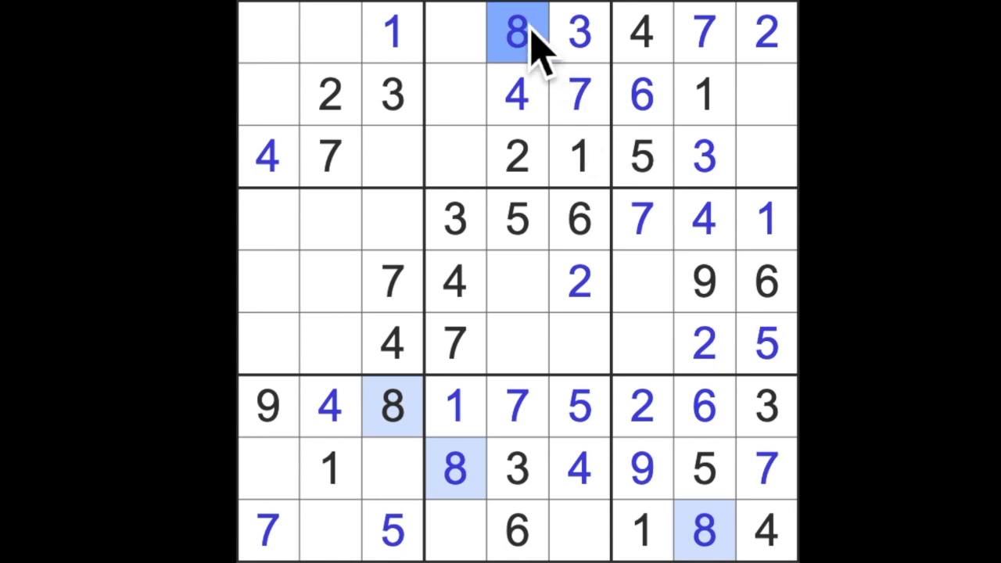
pyautogui.click(579, 345)
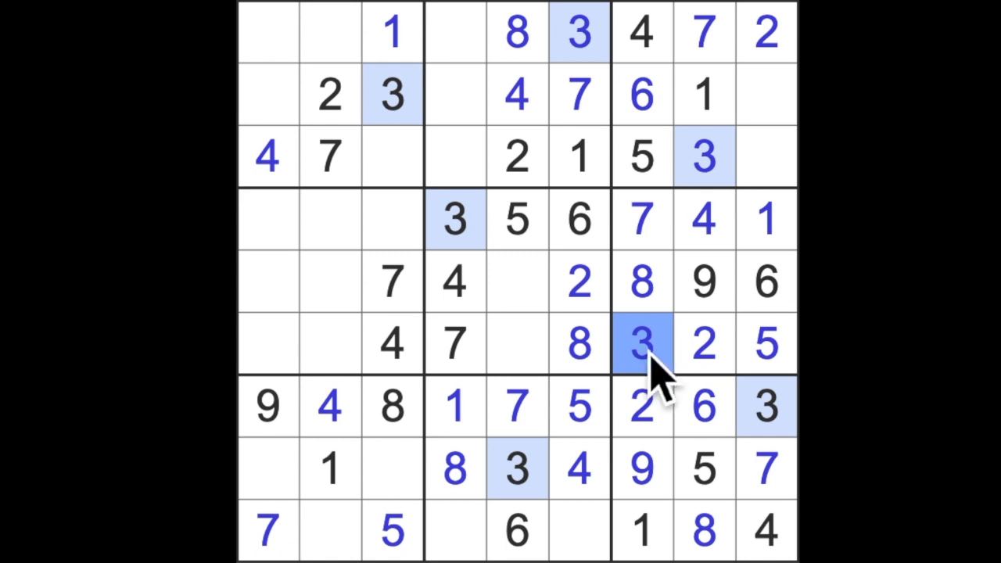
pyautogui.moveTo(632, 407)
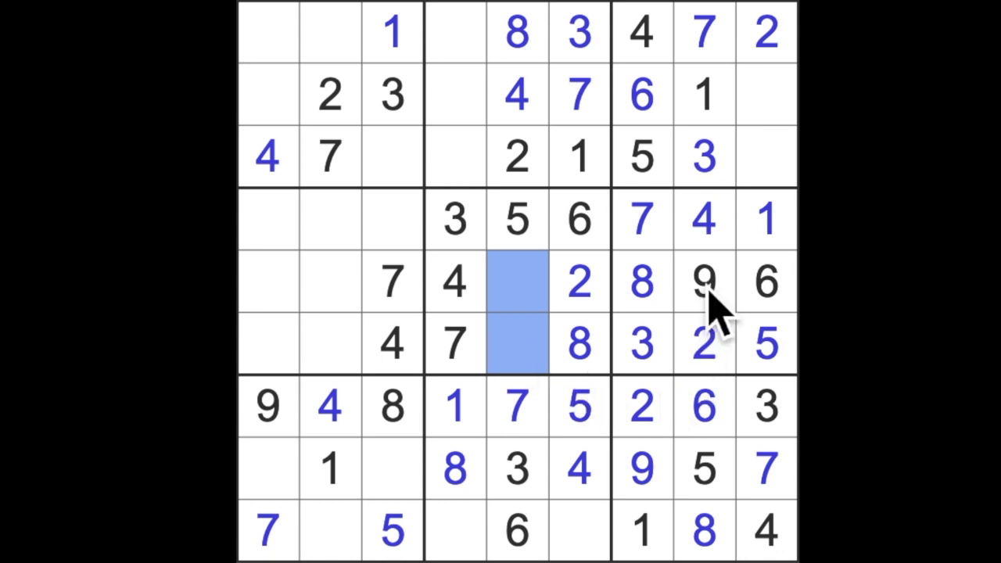
pyautogui.click(516, 344)
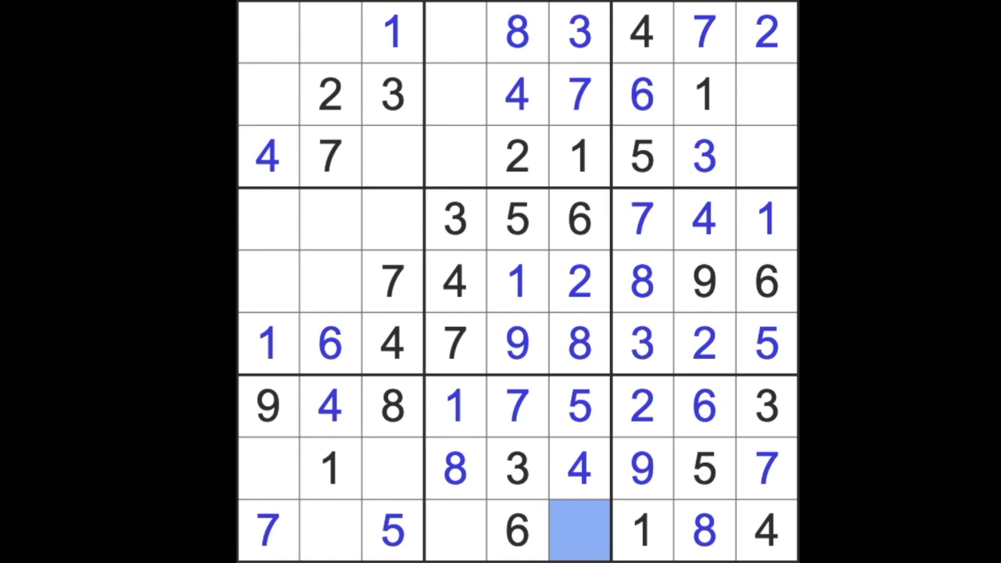
# Enter a 9 and move along the bottom row's middle-box cells to place 9 and 2
pyautogui.write('9')
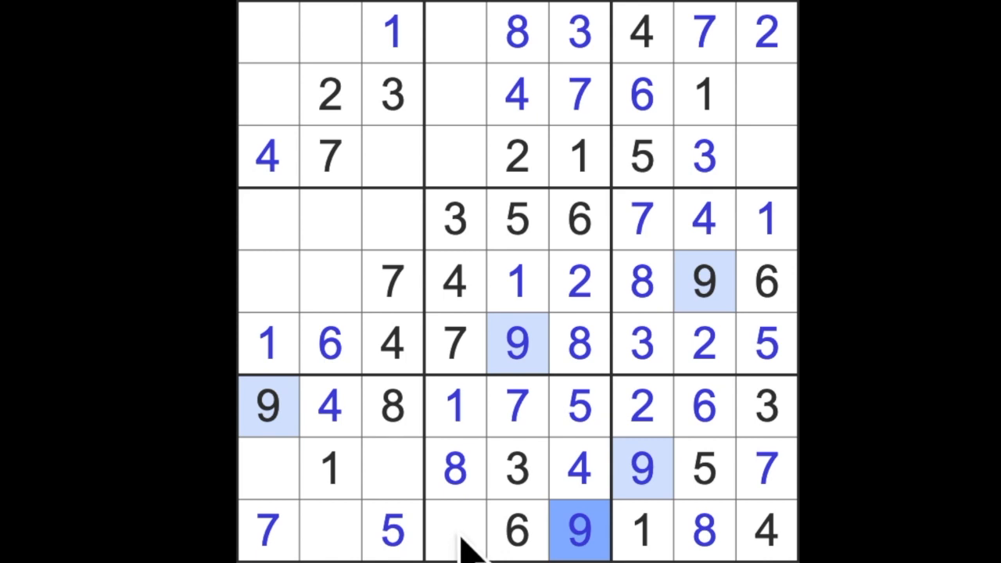
pyautogui.click(453, 530)
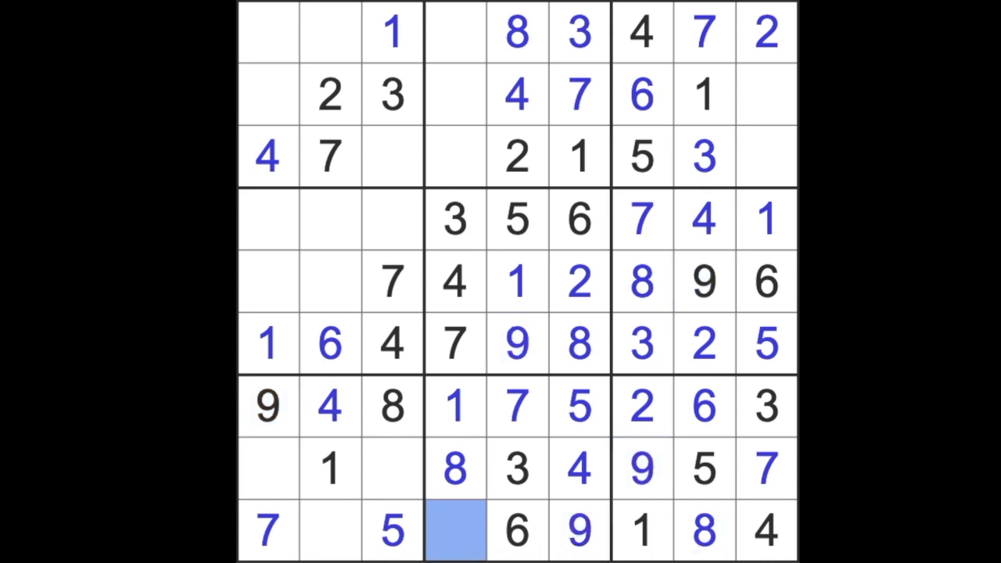
pyautogui.click(328, 530)
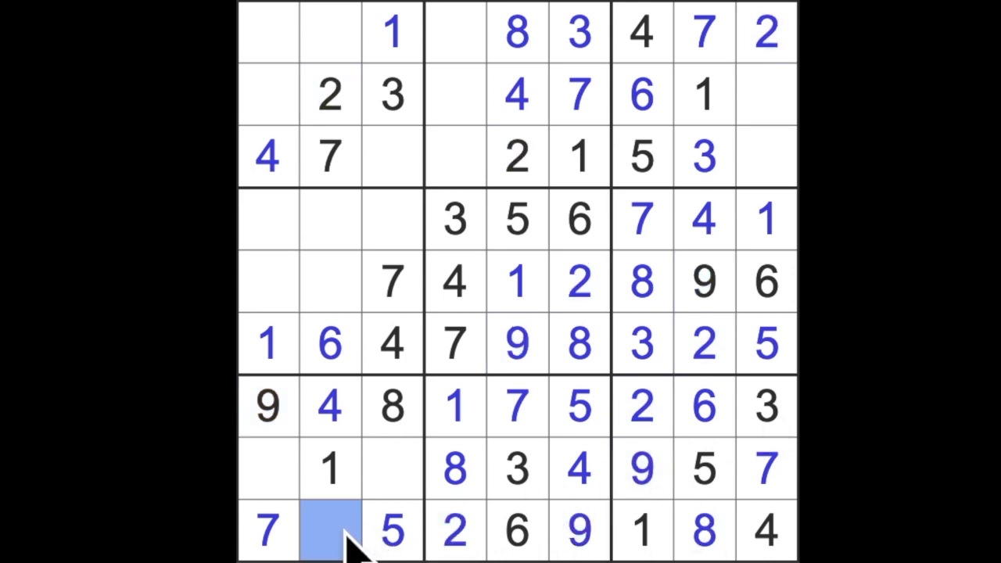
pyautogui.moveTo(328, 530)
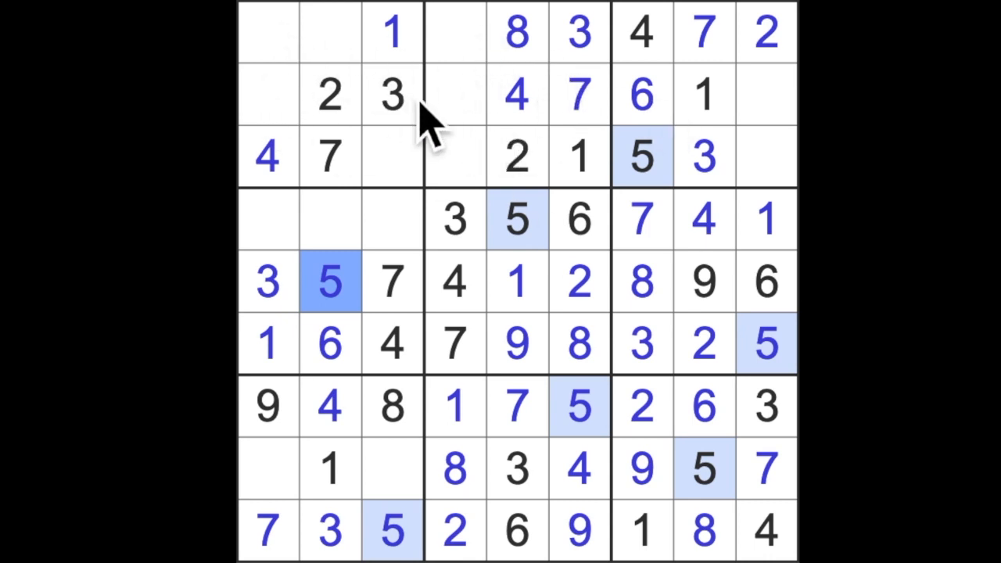
pyautogui.moveTo(500, 140)
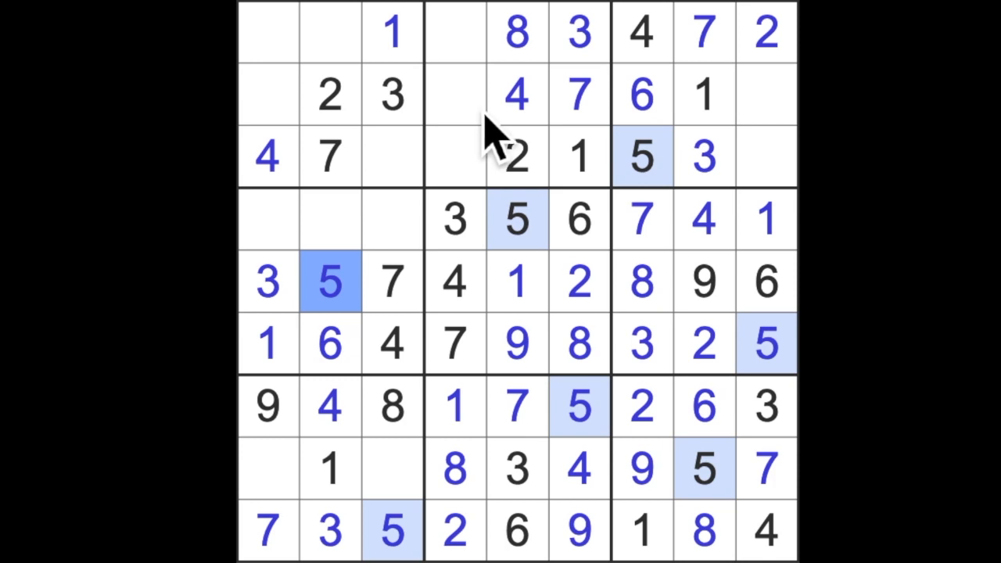
pyautogui.moveTo(425, 97)
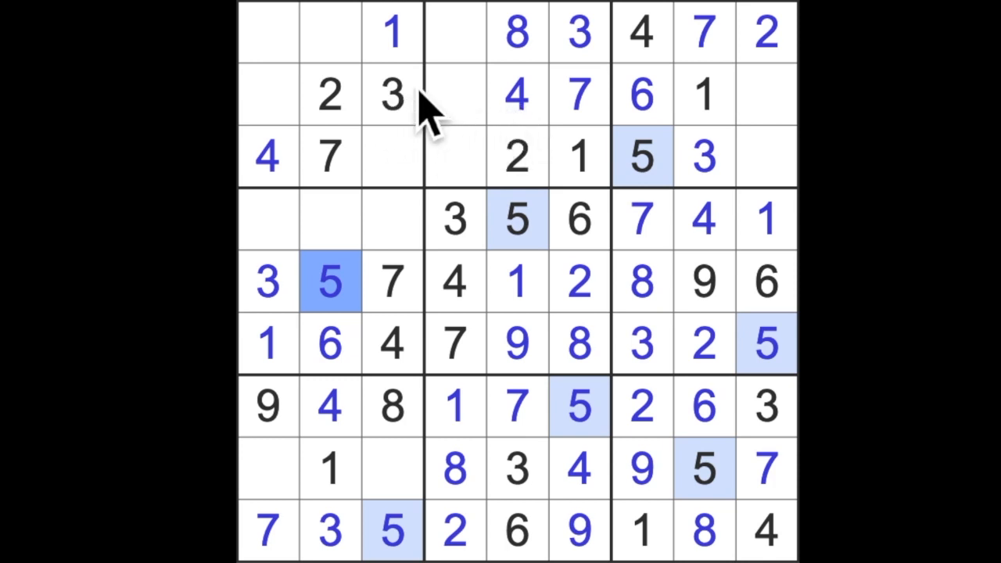
# Highlight the 2s, 5s and 6s to deduce the 3 and 5 for rows 5 and 9
pyautogui.click(328, 94)
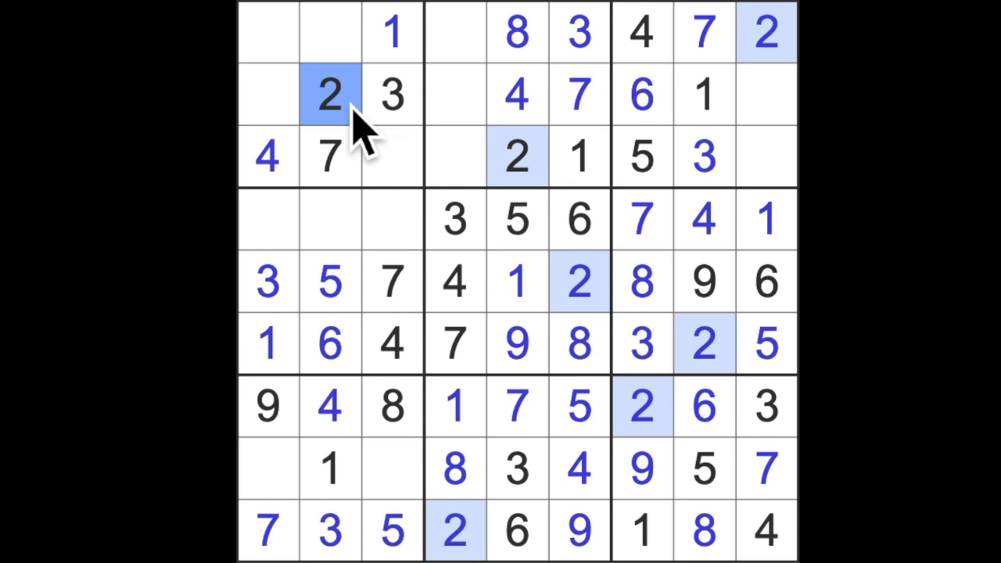
pyautogui.click(331, 282)
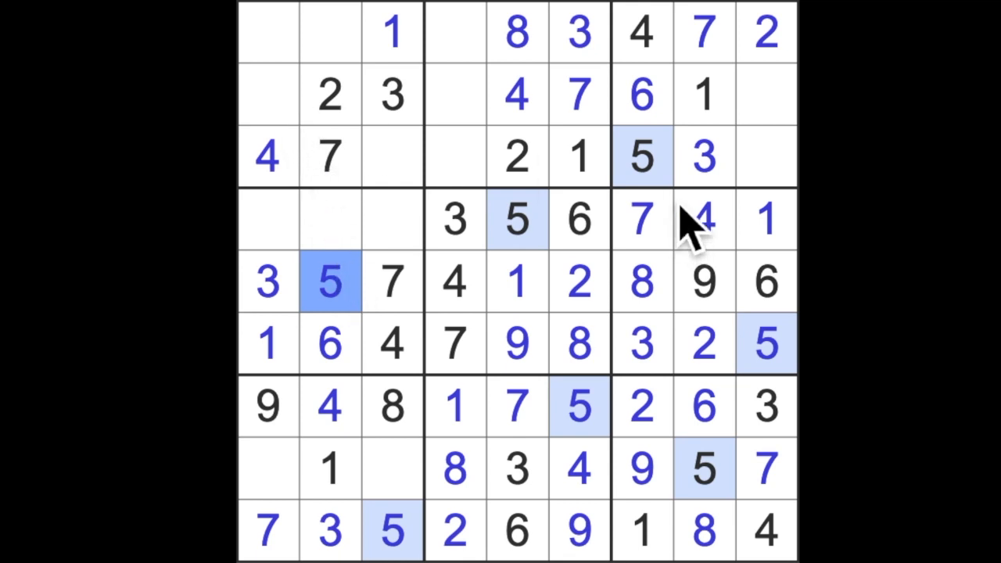
pyautogui.click(266, 31)
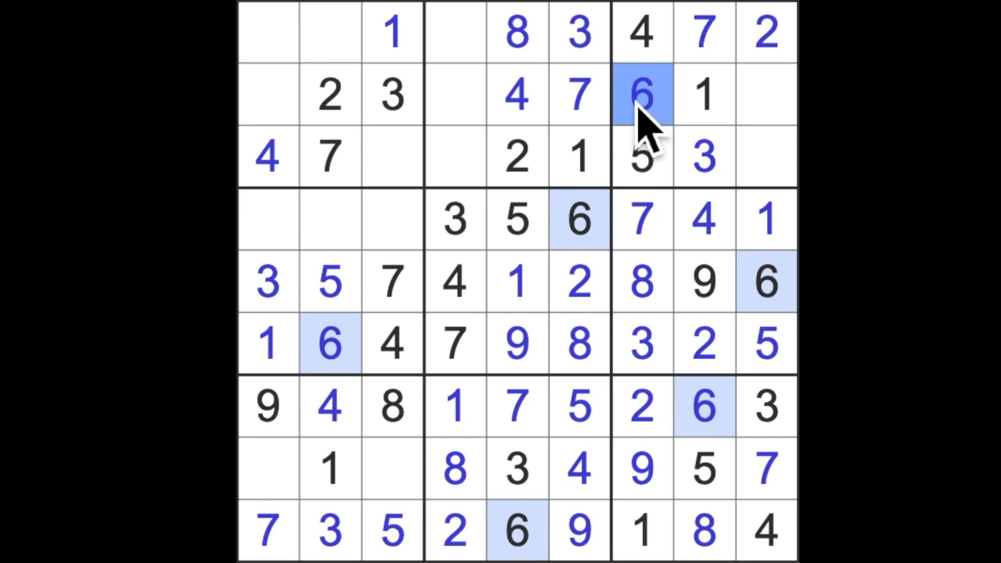
pyautogui.moveTo(582, 122)
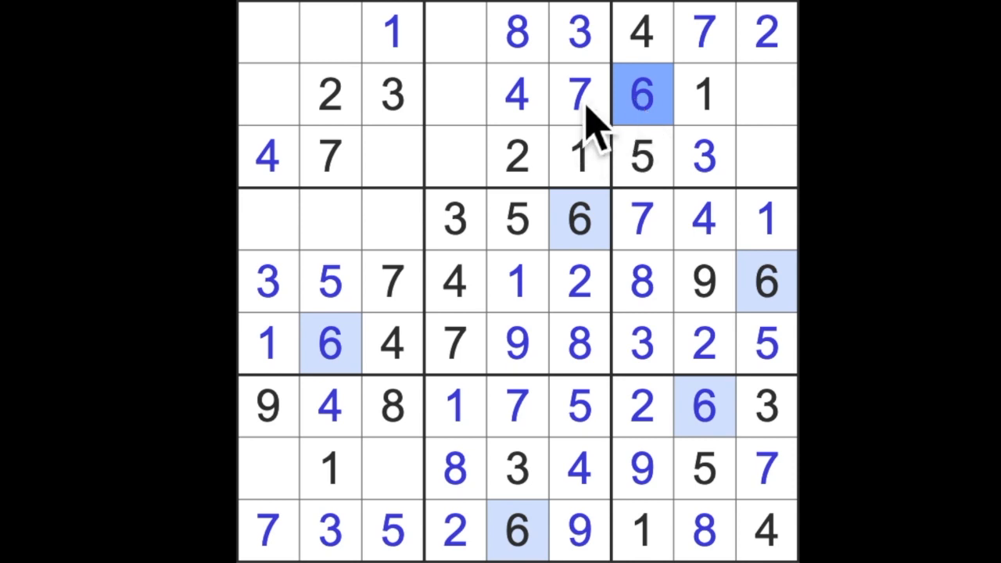
# Highlight the 8s and select the empty cells of rows 2–4 and the top row for 8, 8, 8 and 9
pyautogui.click(516, 33)
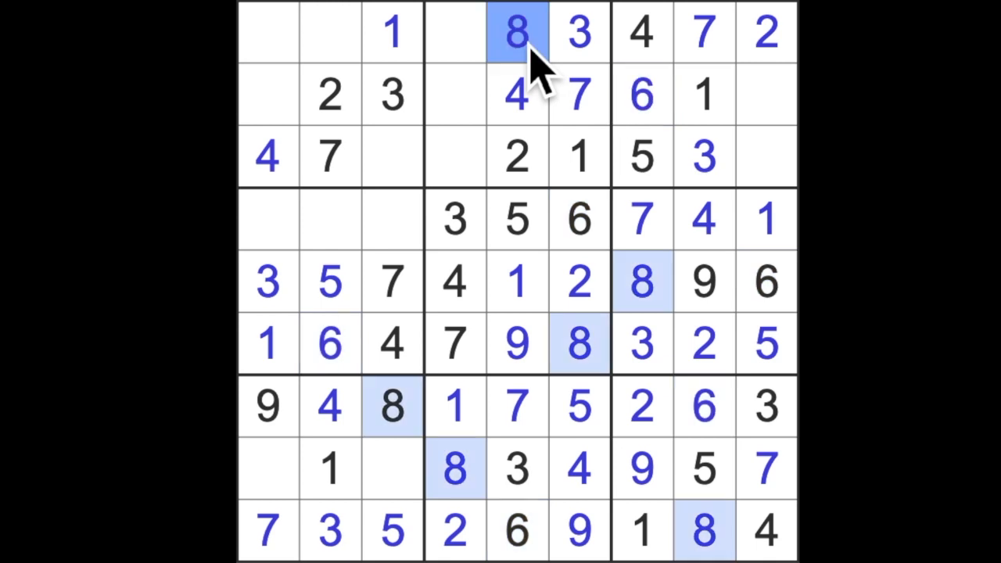
pyautogui.moveTo(524, 55)
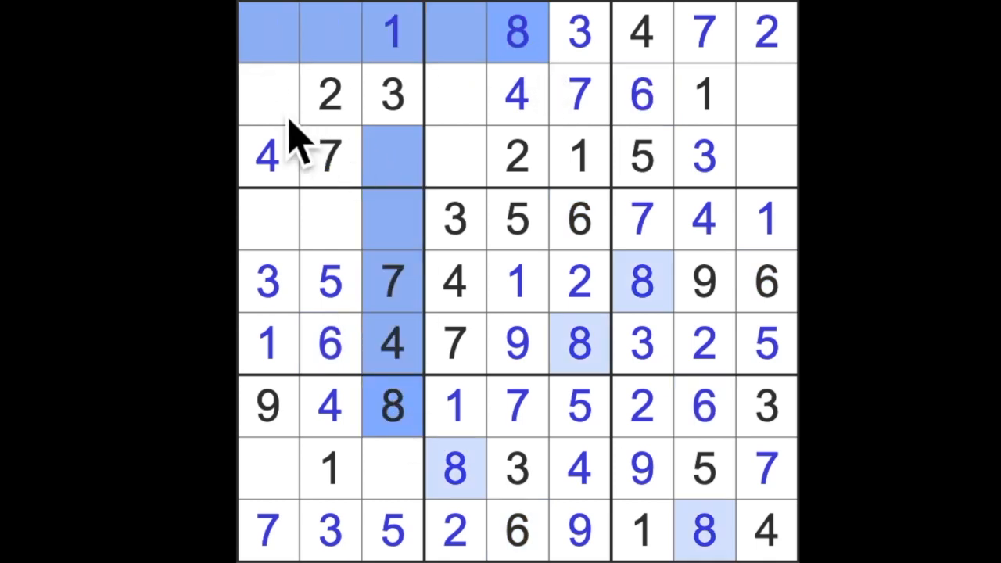
pyautogui.click(268, 93)
pyautogui.write('8')
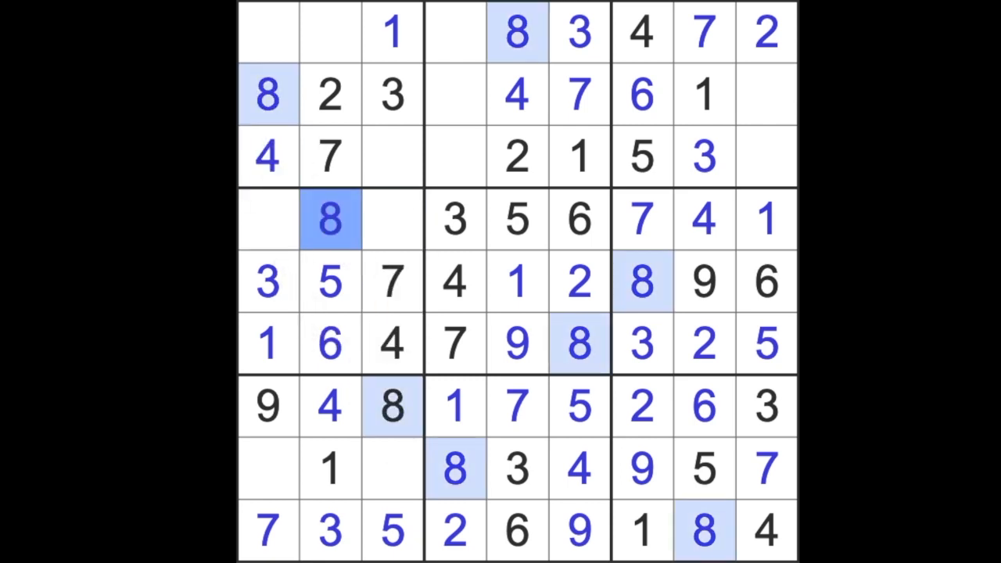
pyautogui.click(328, 94)
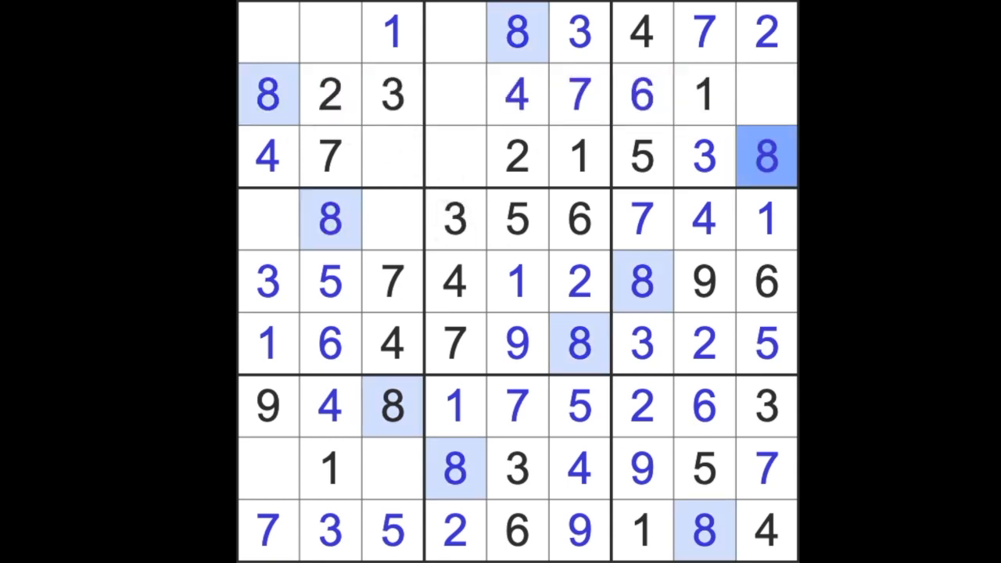
pyautogui.click(766, 93)
pyautogui.write('9')
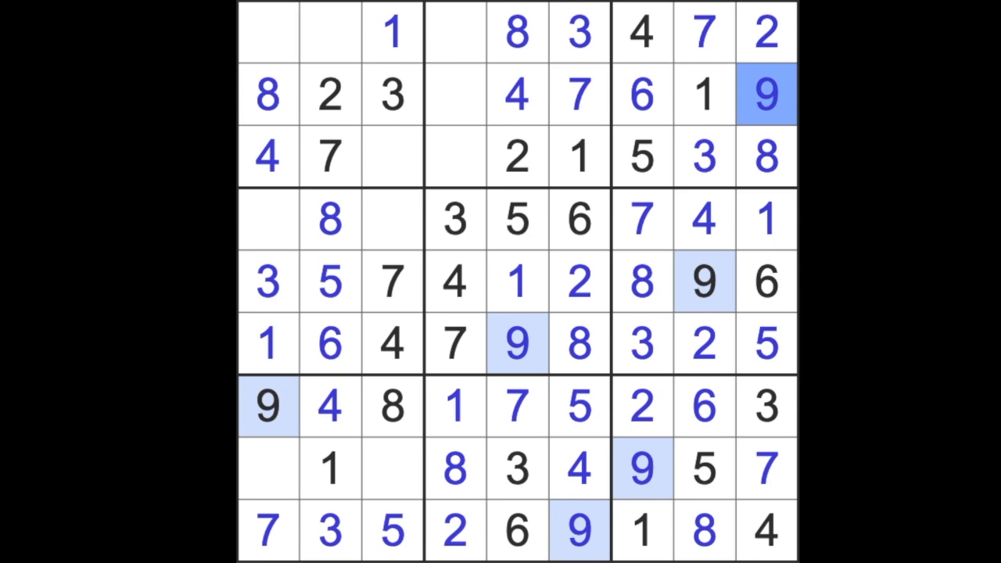
pyautogui.click(392, 281)
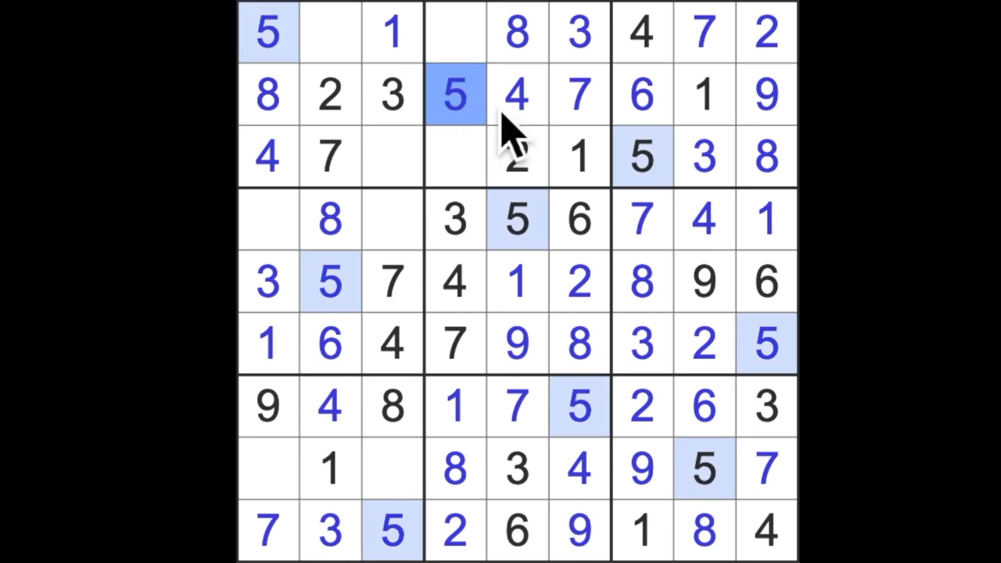
pyautogui.moveTo(535, 153)
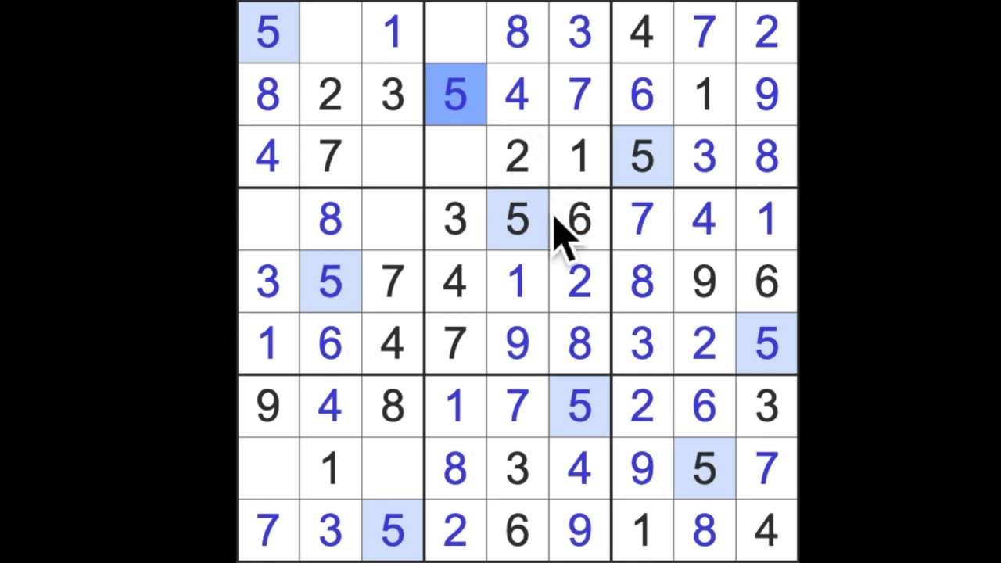
pyautogui.moveTo(566, 232)
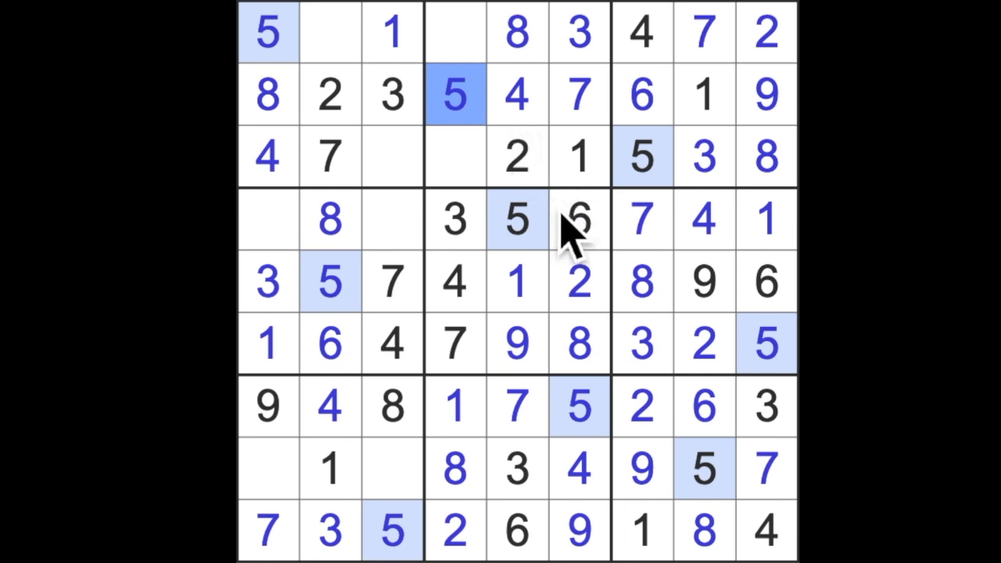
# Highlight the 2s and 6s and select row 3 column 3 and row 1 column 4 for the 6s
pyautogui.click(517, 157)
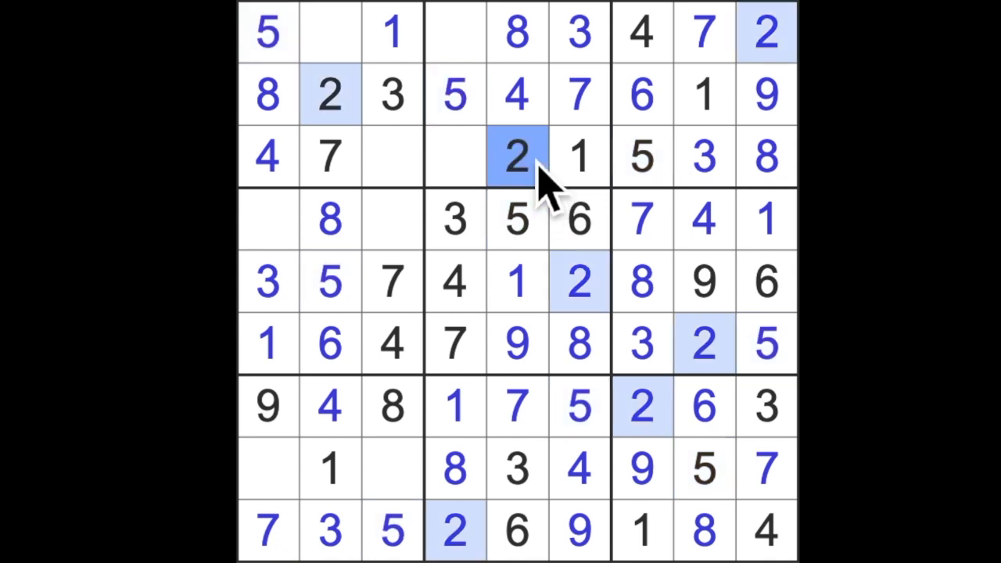
pyautogui.click(641, 93)
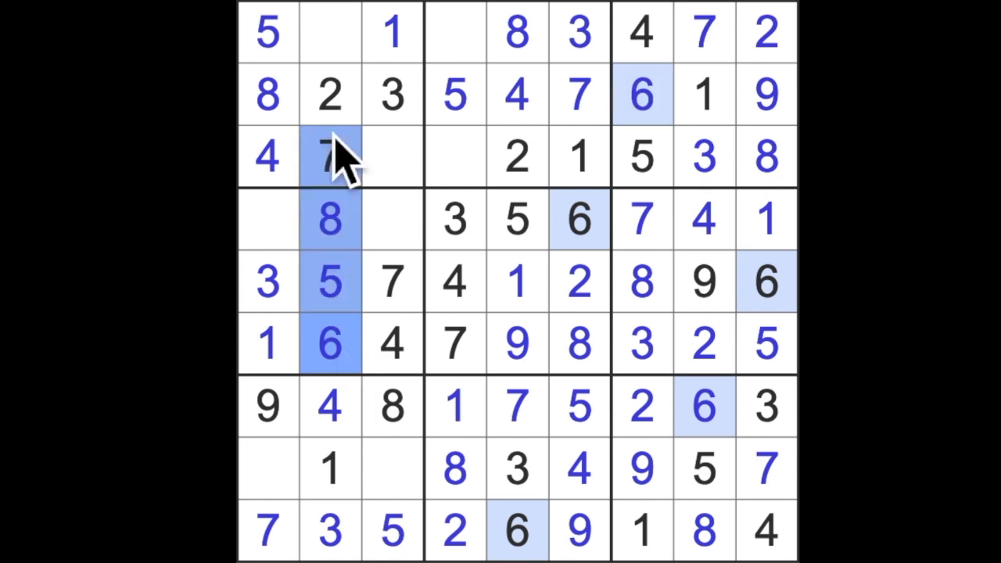
pyautogui.click(393, 156)
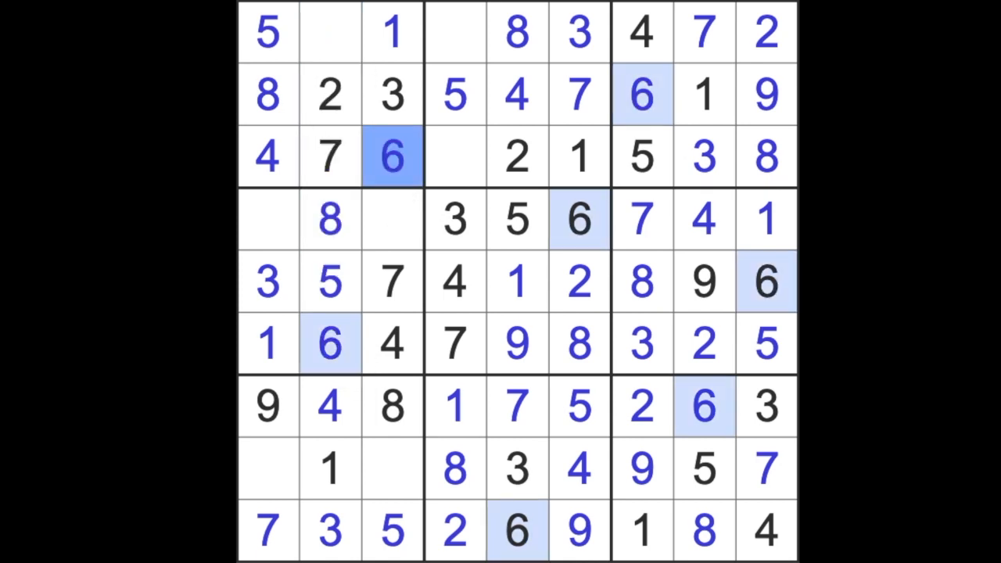
pyautogui.moveTo(394, 200)
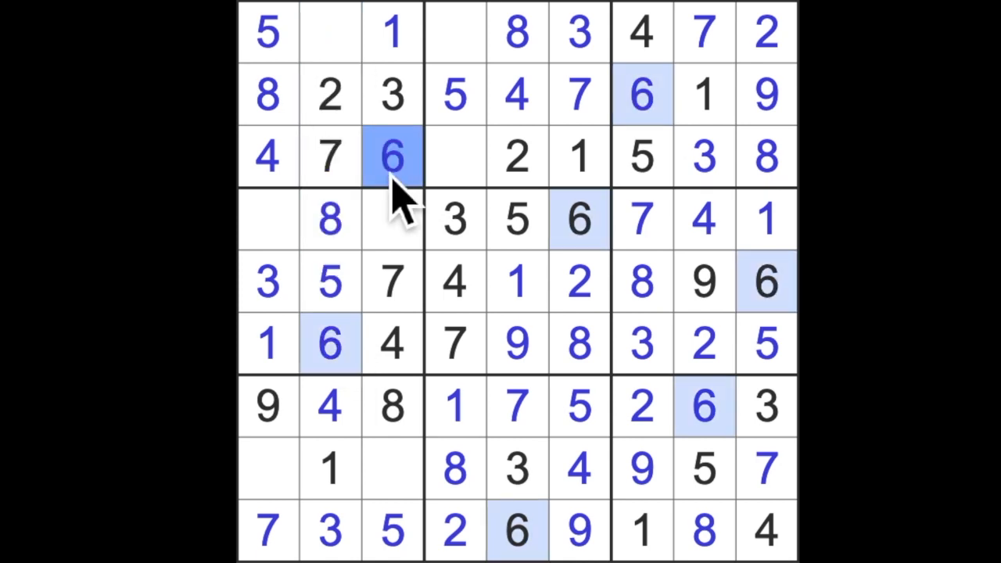
pyautogui.click(454, 31)
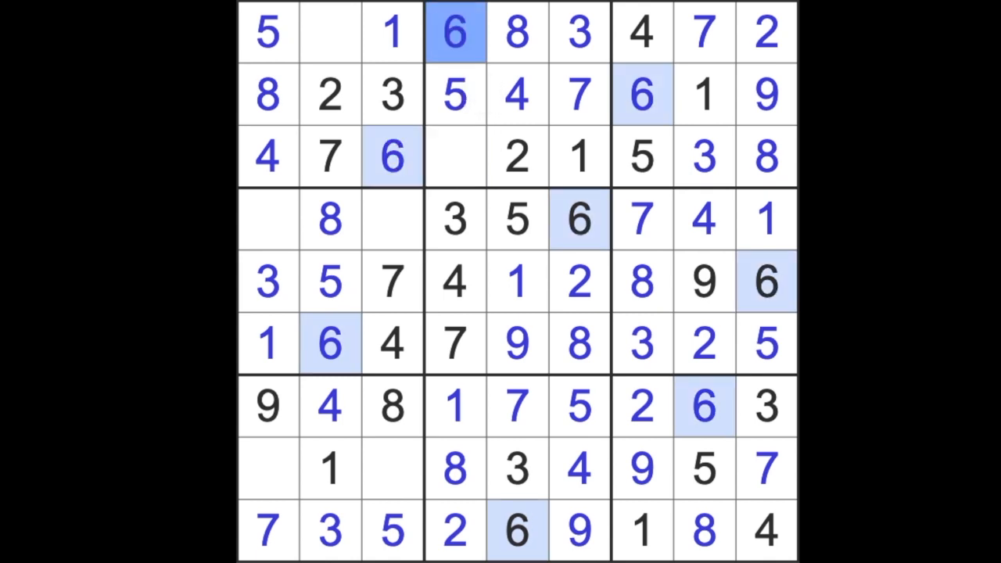
pyautogui.click(267, 467)
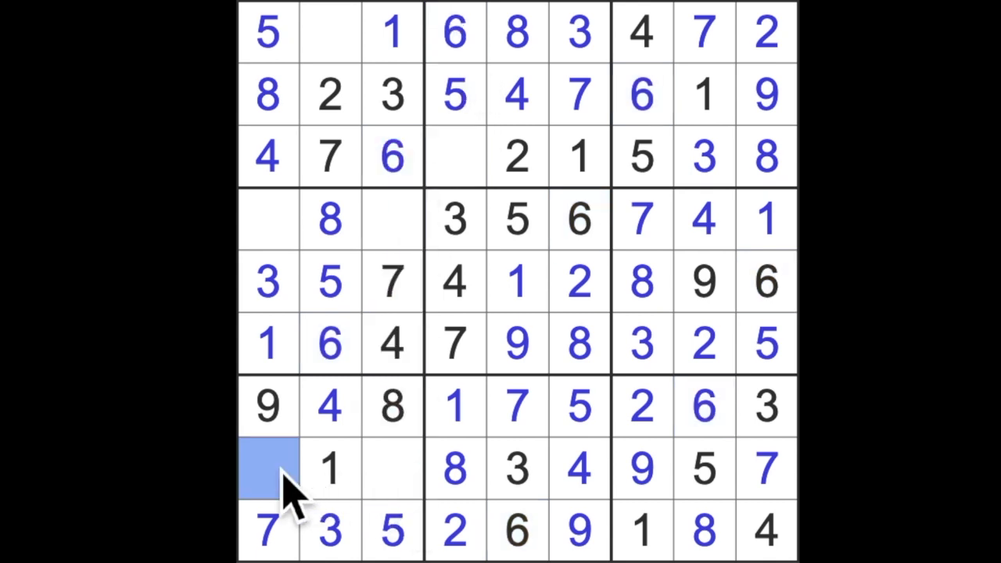
# Fill the left-side gaps with 9, 2, 9, 6 and 2, leaving row 3 column 4 as the last empty cell
pyautogui.click(267, 468)
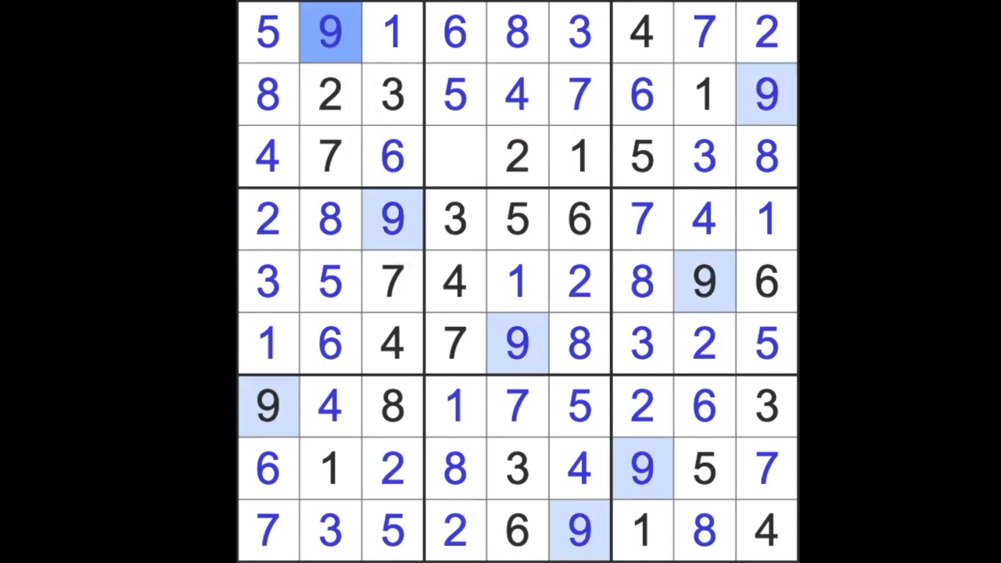
pyautogui.click(456, 157)
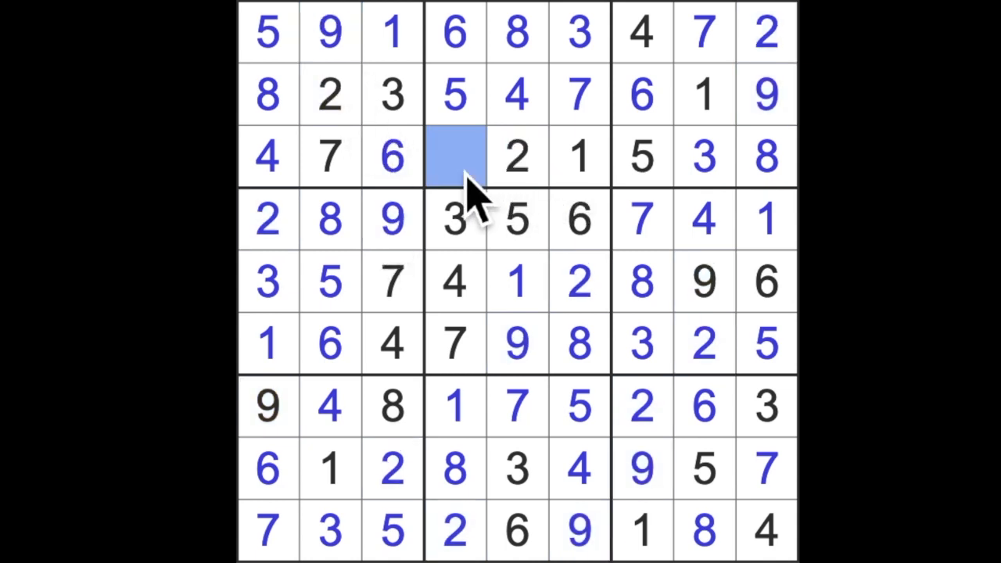